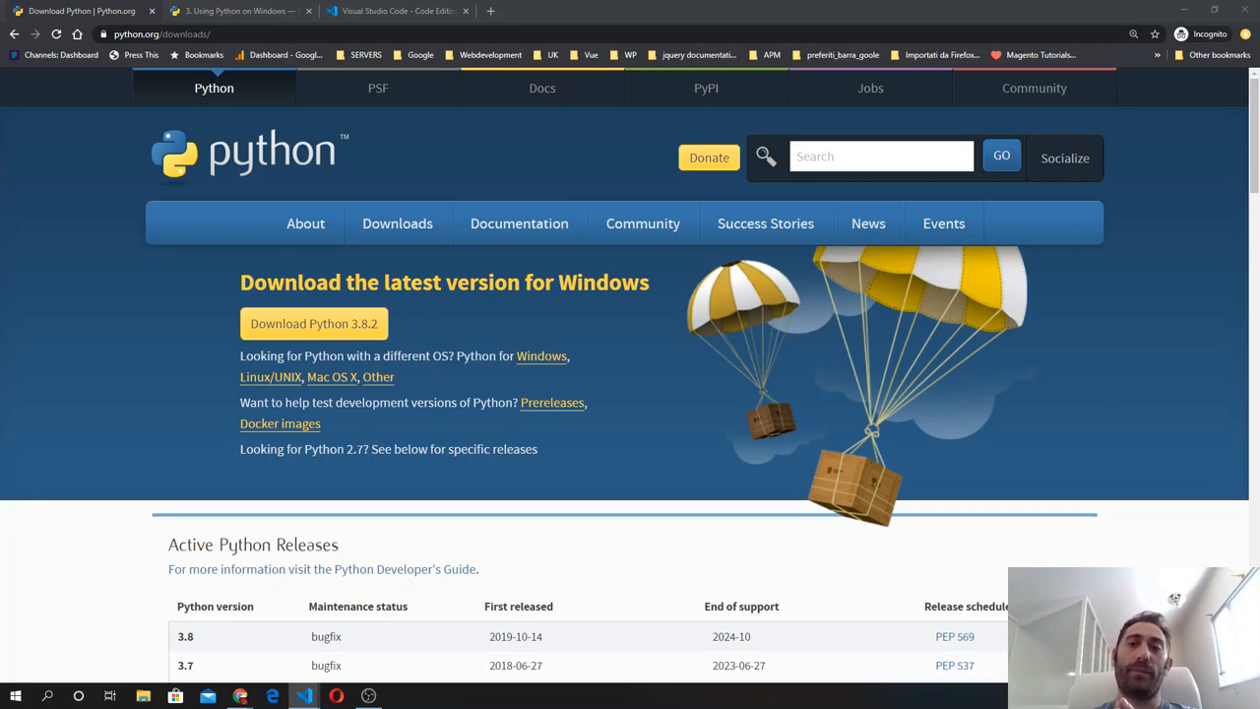
{"action": "mouse_move", "coordinate": [207, 254]}
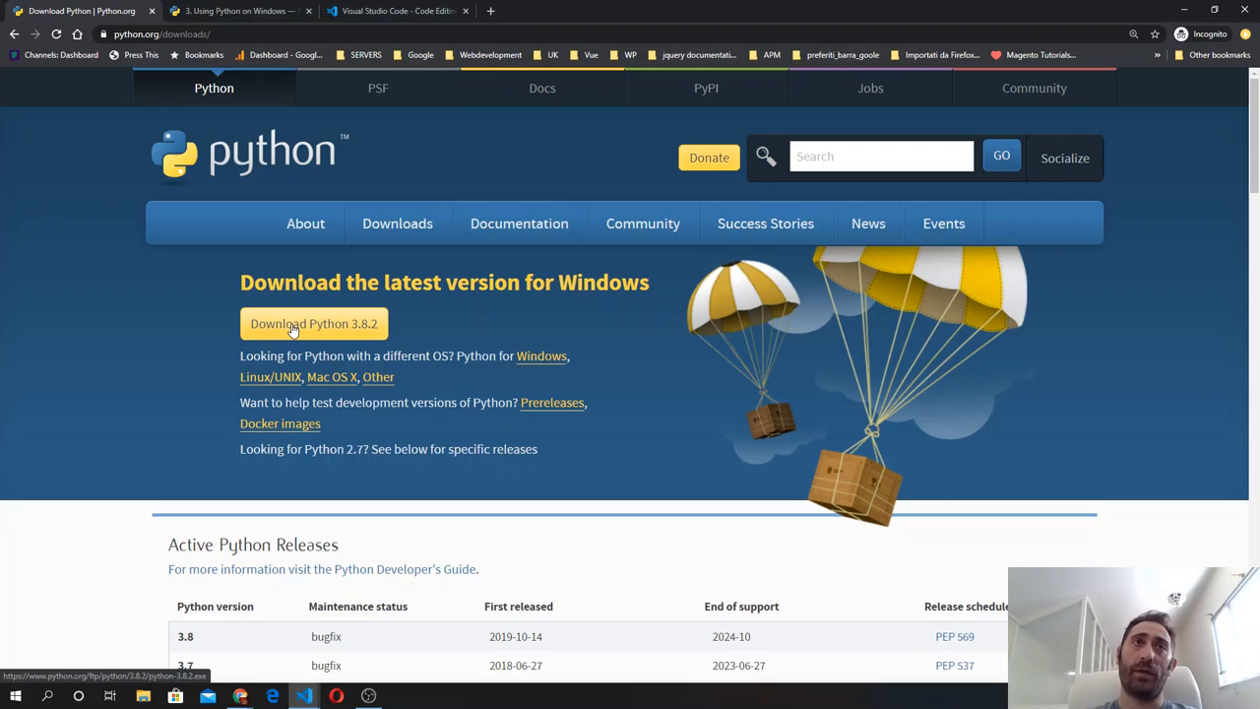
Request the Python 3.8.2 download and open the existing python-3.8.2 (2).exe installer instead
{"action": "left_click", "coordinate": [314, 323]}
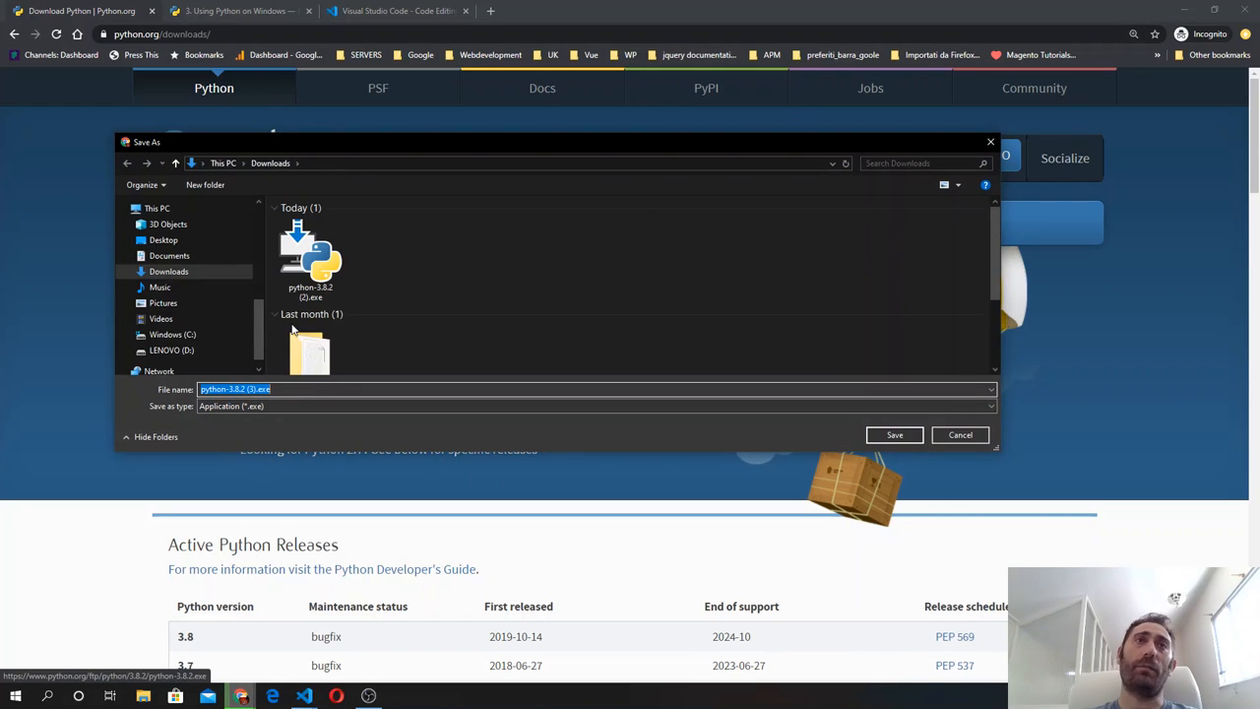
{"action": "left_click", "coordinate": [310, 256]}
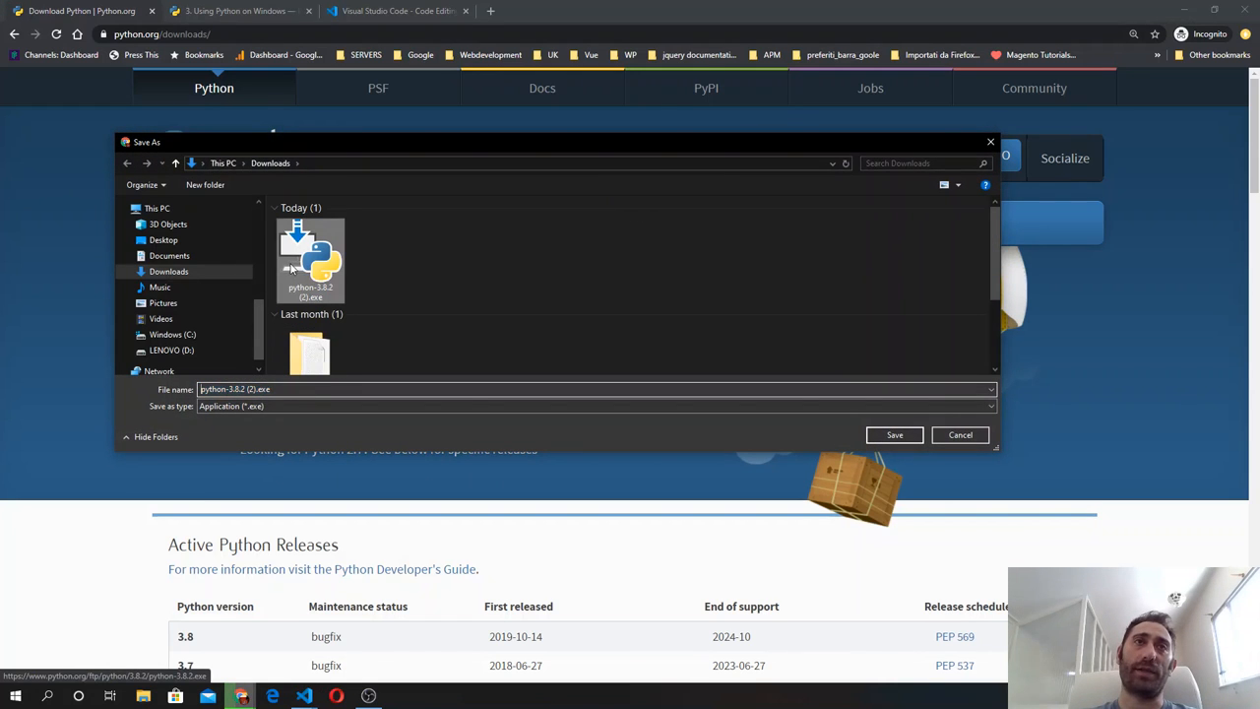
{"action": "right_click", "coordinate": [310, 256]}
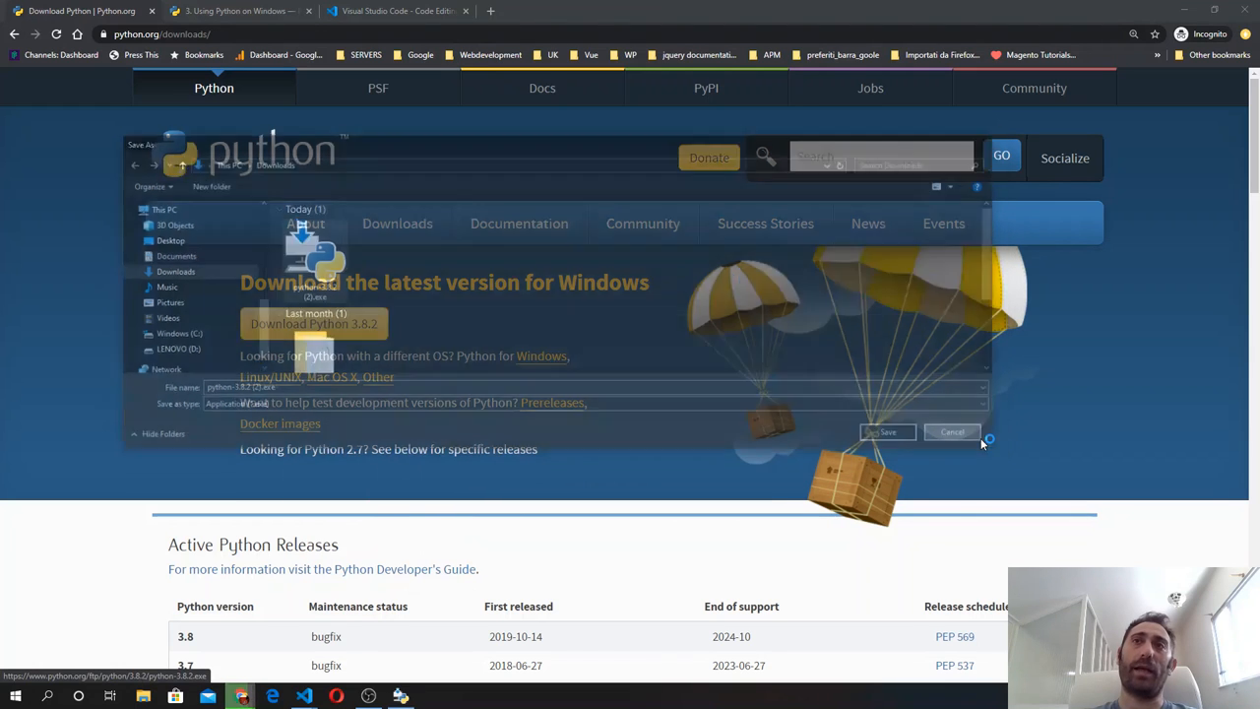
Close the Python 3.8.2 Modify Setup window, leaving the installation unchanged
{"action": "left_click", "coordinate": [884, 432]}
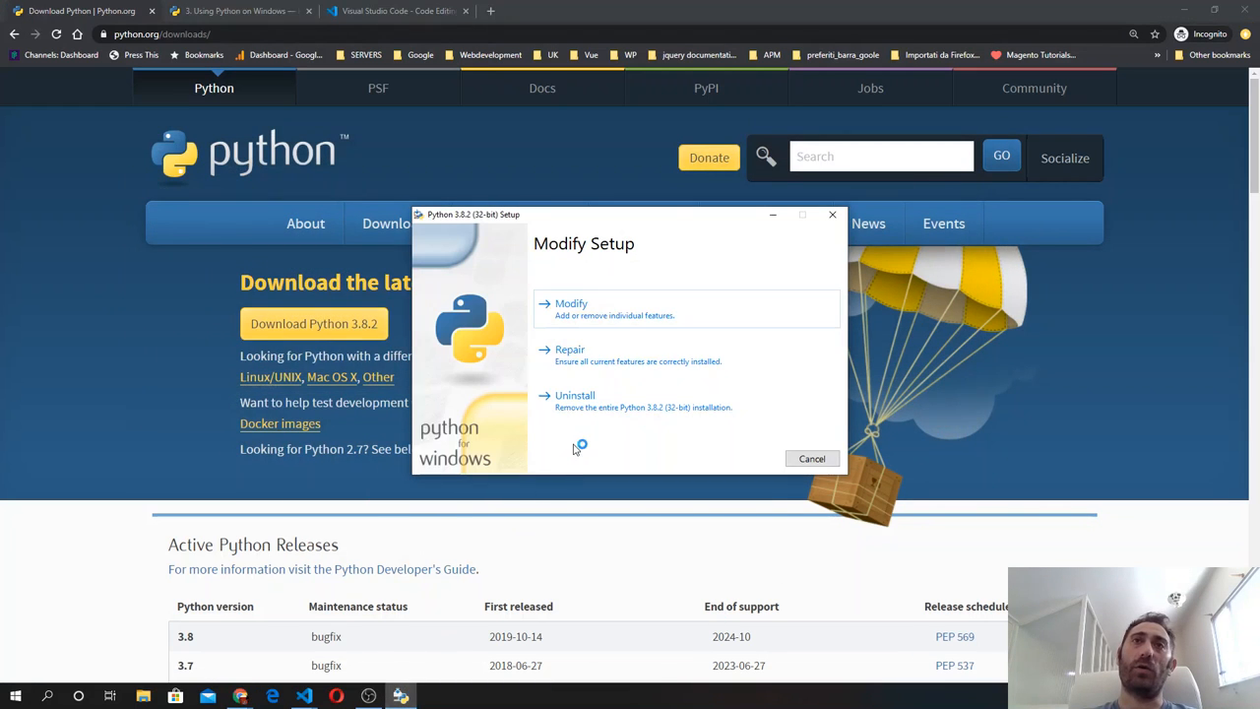
{"action": "mouse_move", "coordinate": [613, 273]}
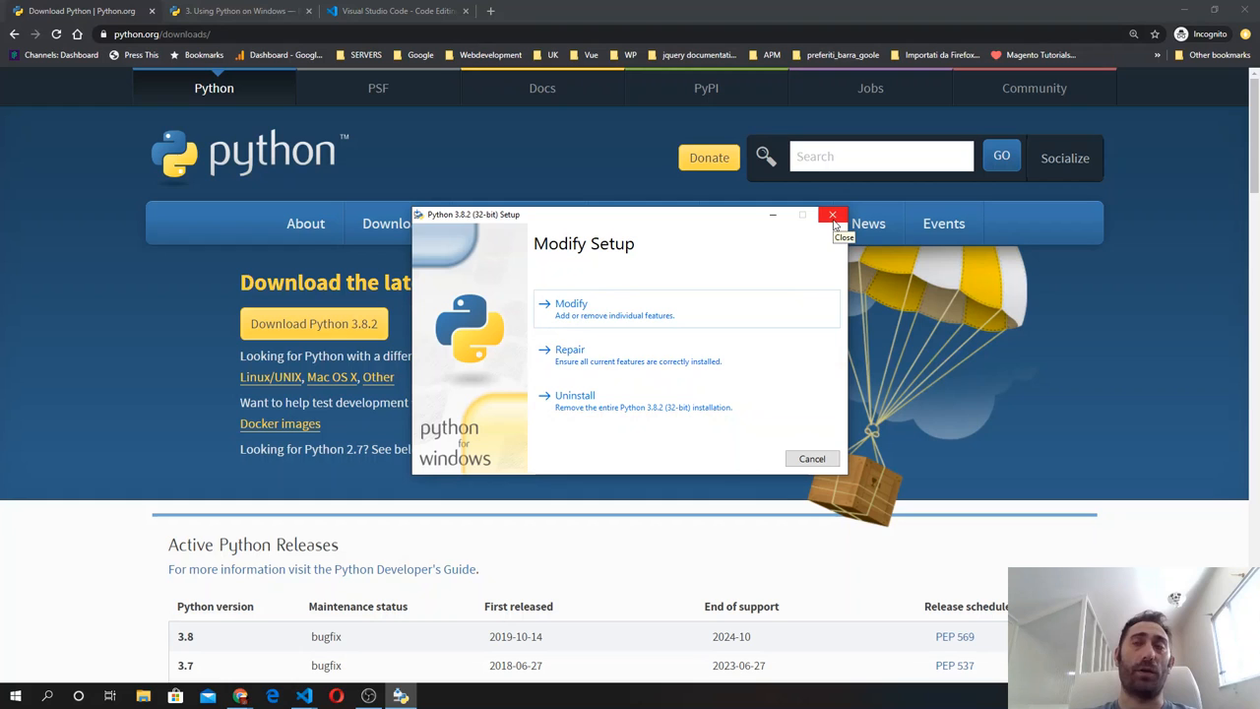
{"action": "left_click", "coordinate": [833, 215]}
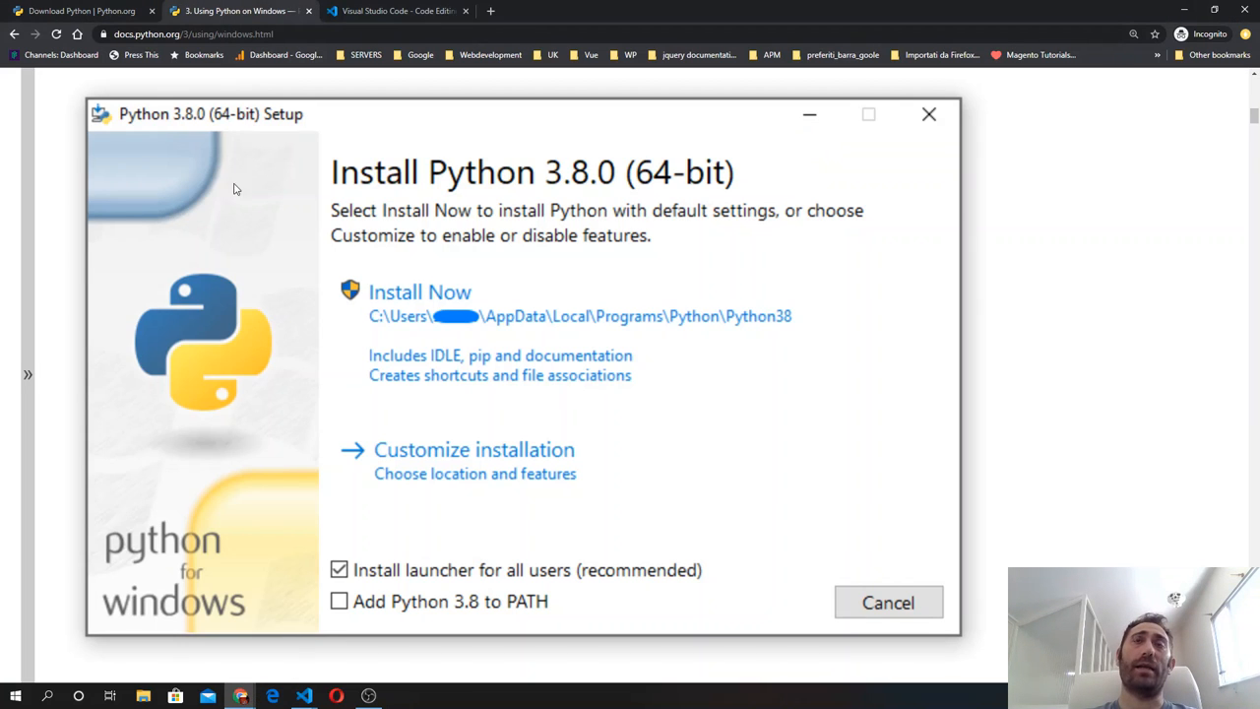
{"action": "mouse_move", "coordinate": [430, 259]}
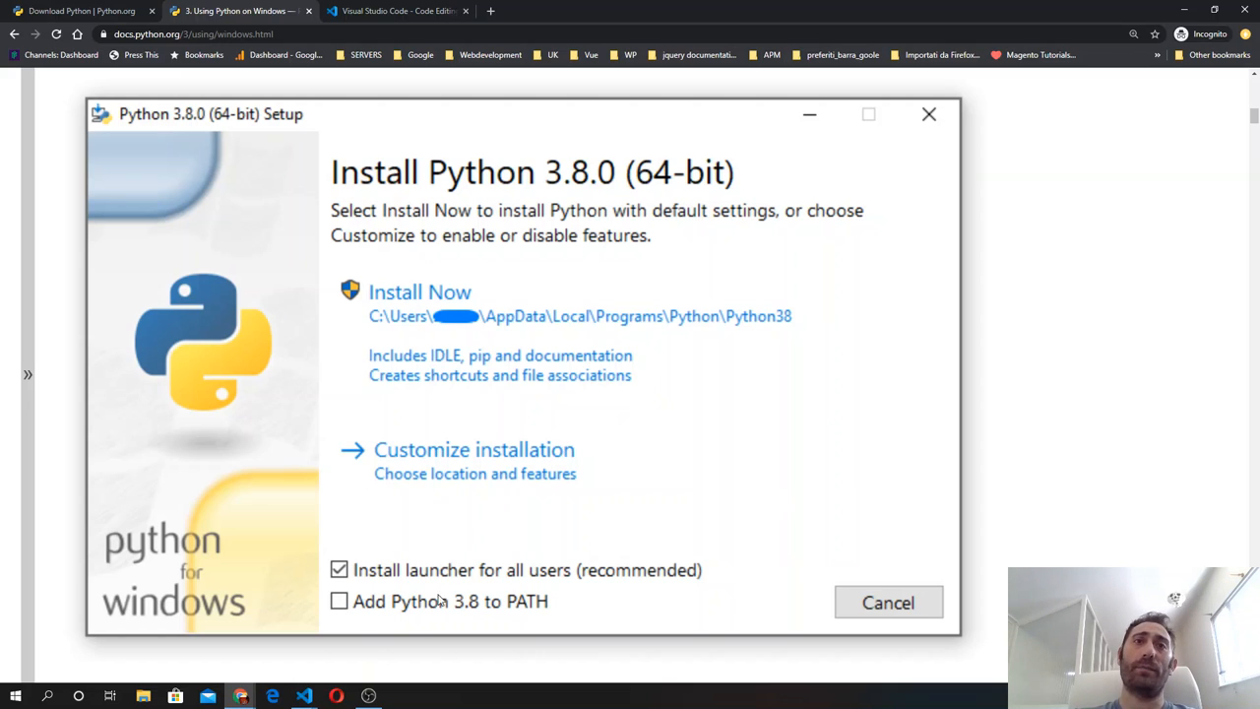
{"action": "mouse_move", "coordinate": [656, 548]}
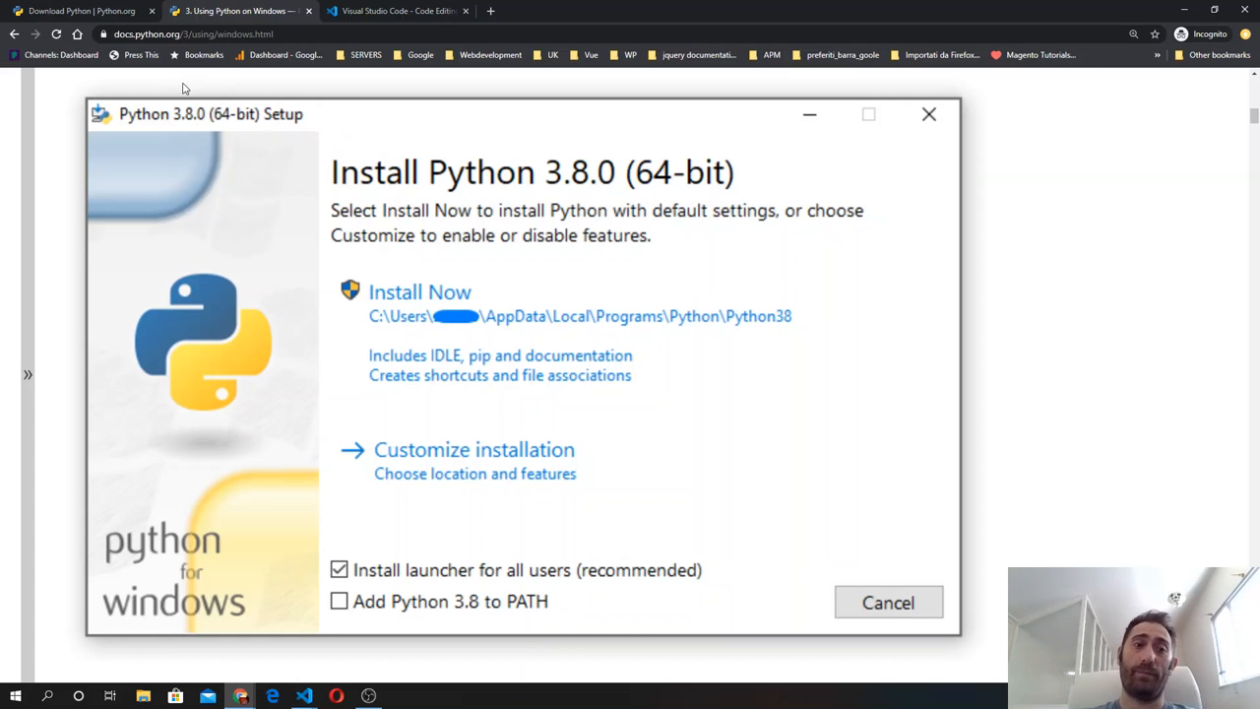
{"action": "mouse_move", "coordinate": [237, 11]}
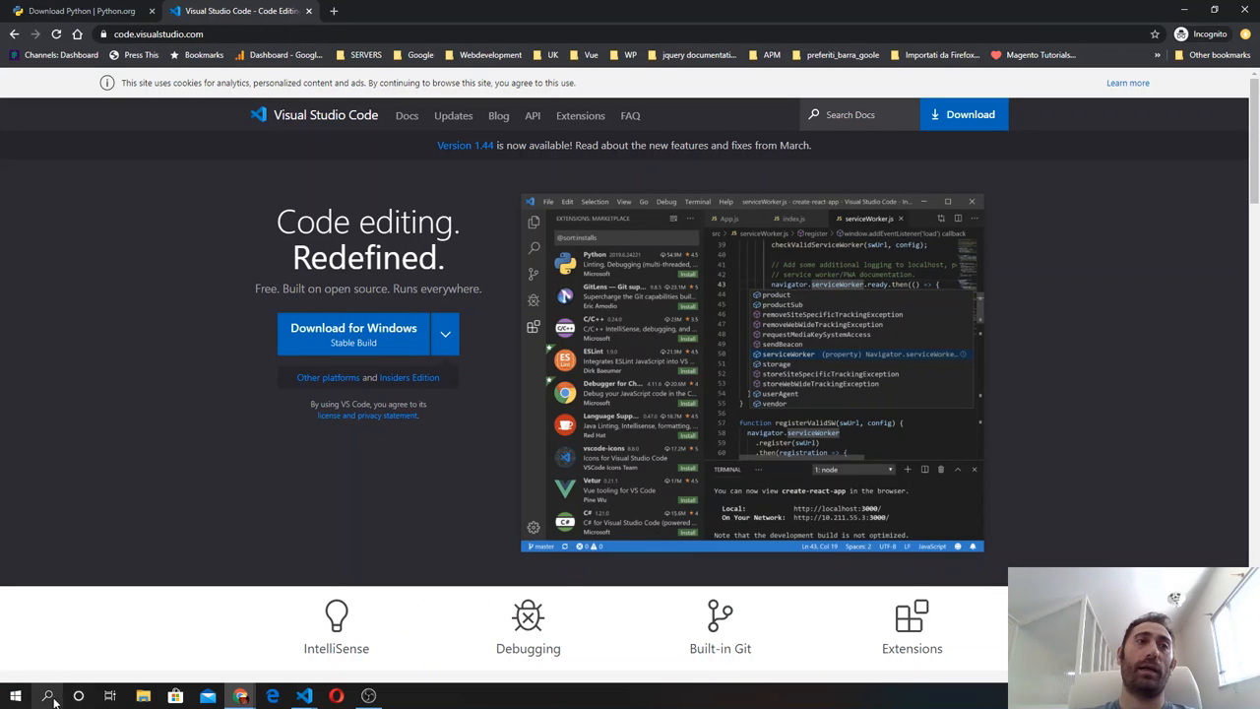
Search 'power' from the taskbar and launch Windows PowerShell
{"action": "left_click", "coordinate": [47, 696]}
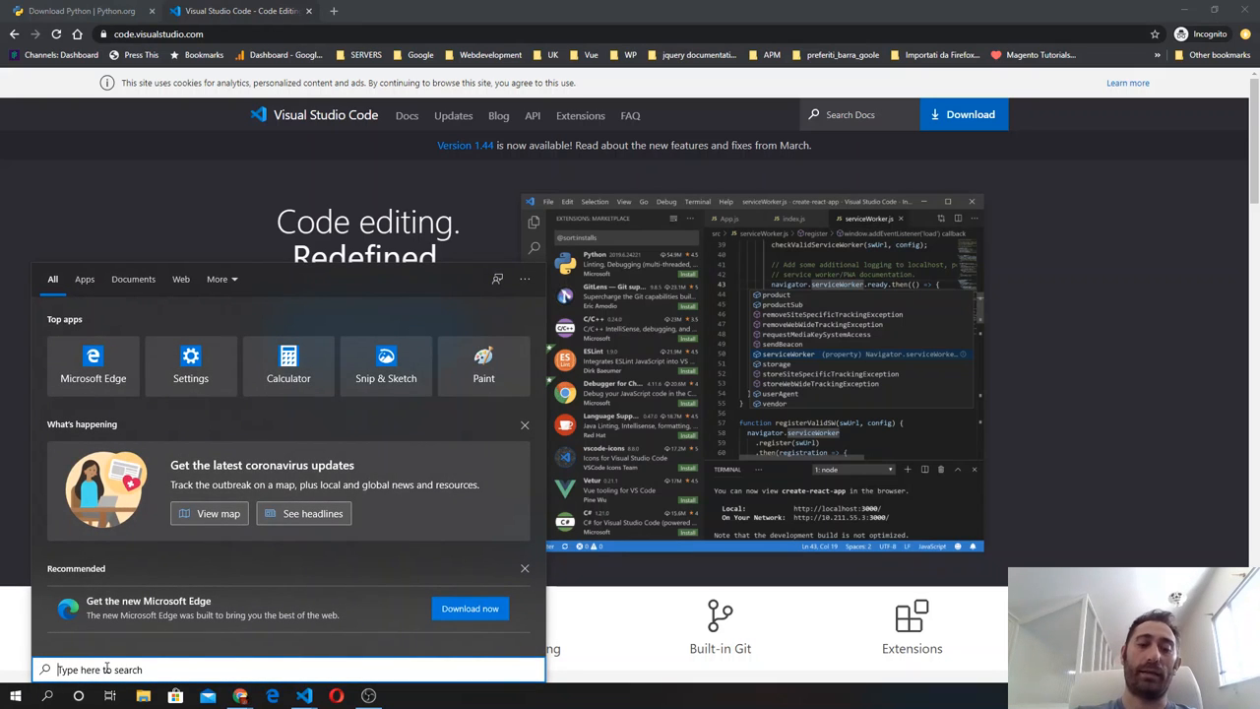
{"action": "type", "text": "power"}
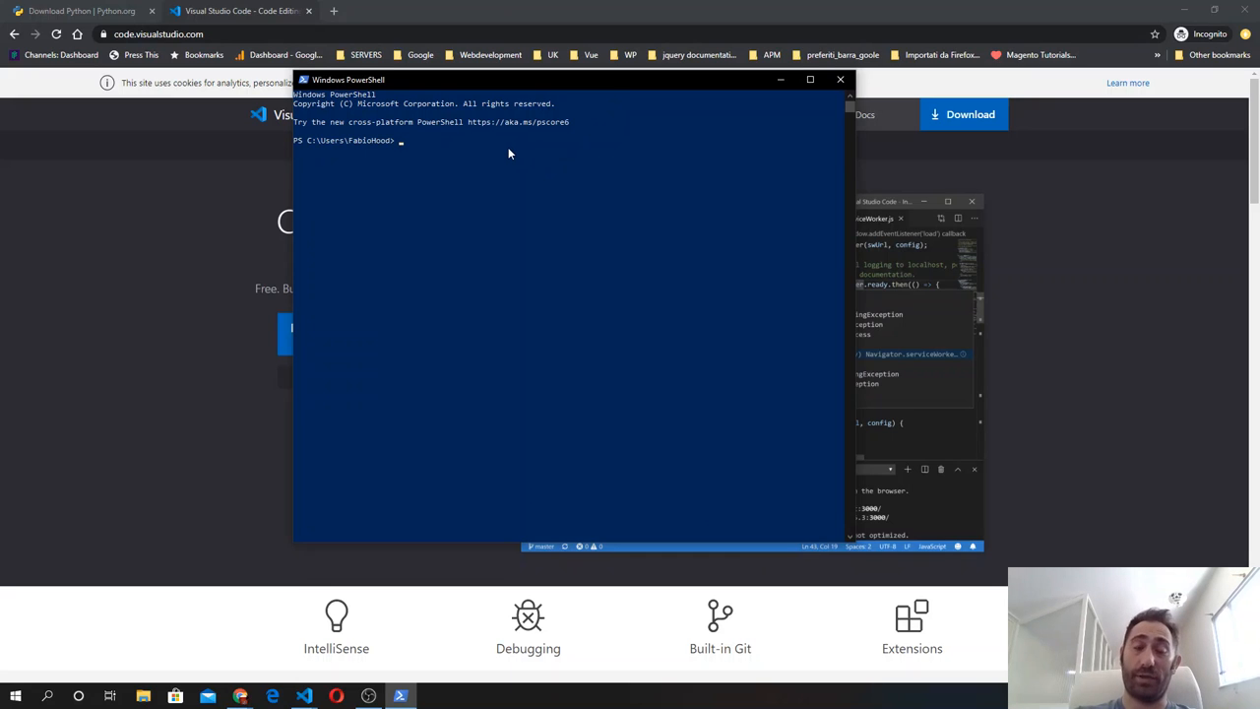
Run 'python -V' in PowerShell to confirm Python 3.8.2 is installed
{"action": "type", "text": "python"}
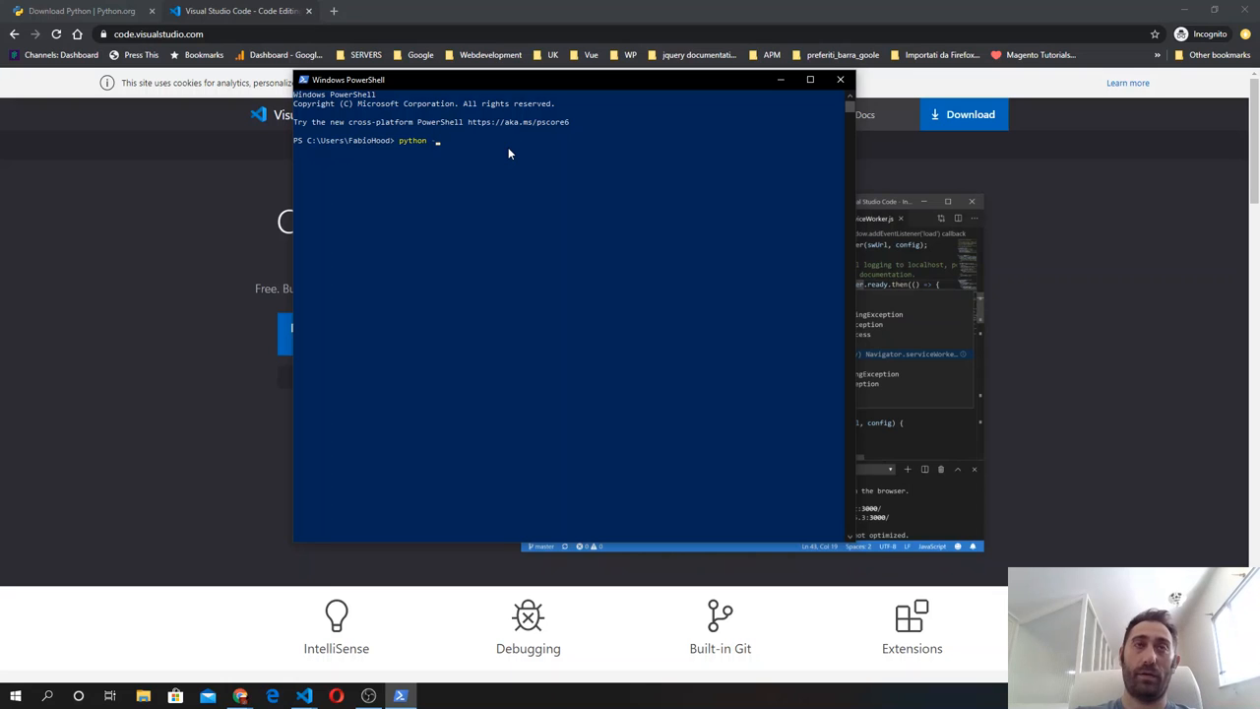
{"action": "type", "text": "-V"}
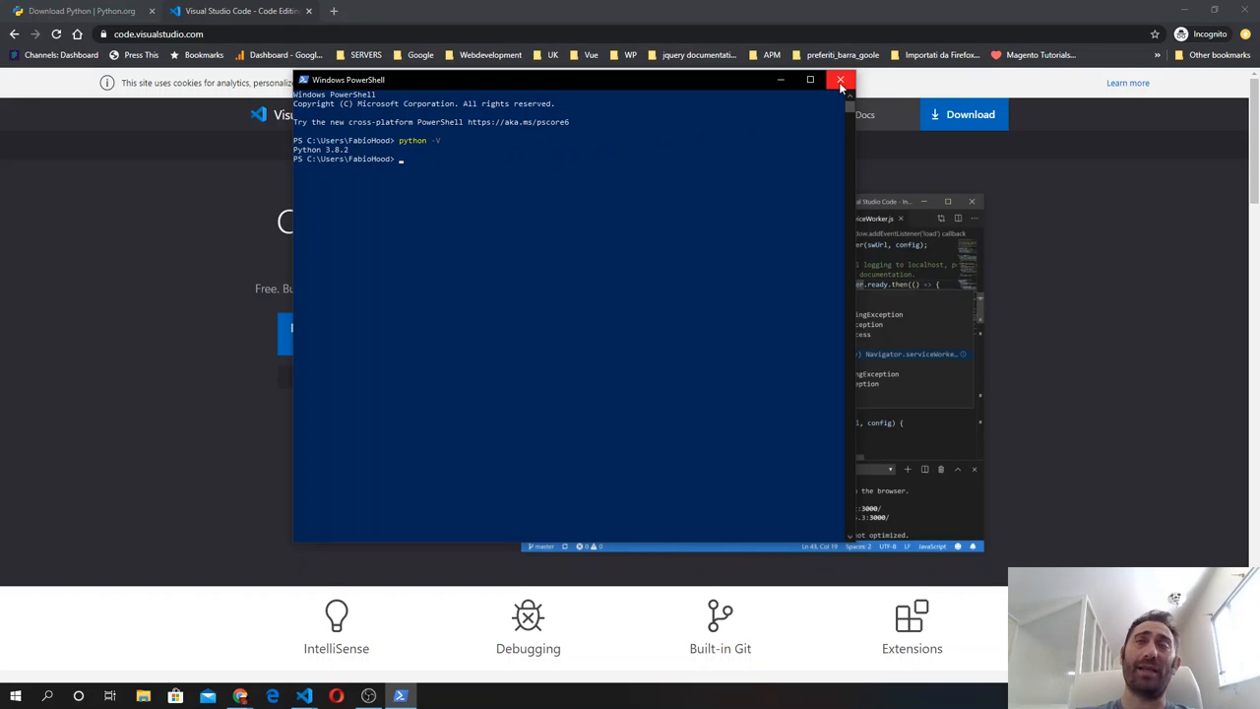
{"action": "mouse_move", "coordinate": [841, 80]}
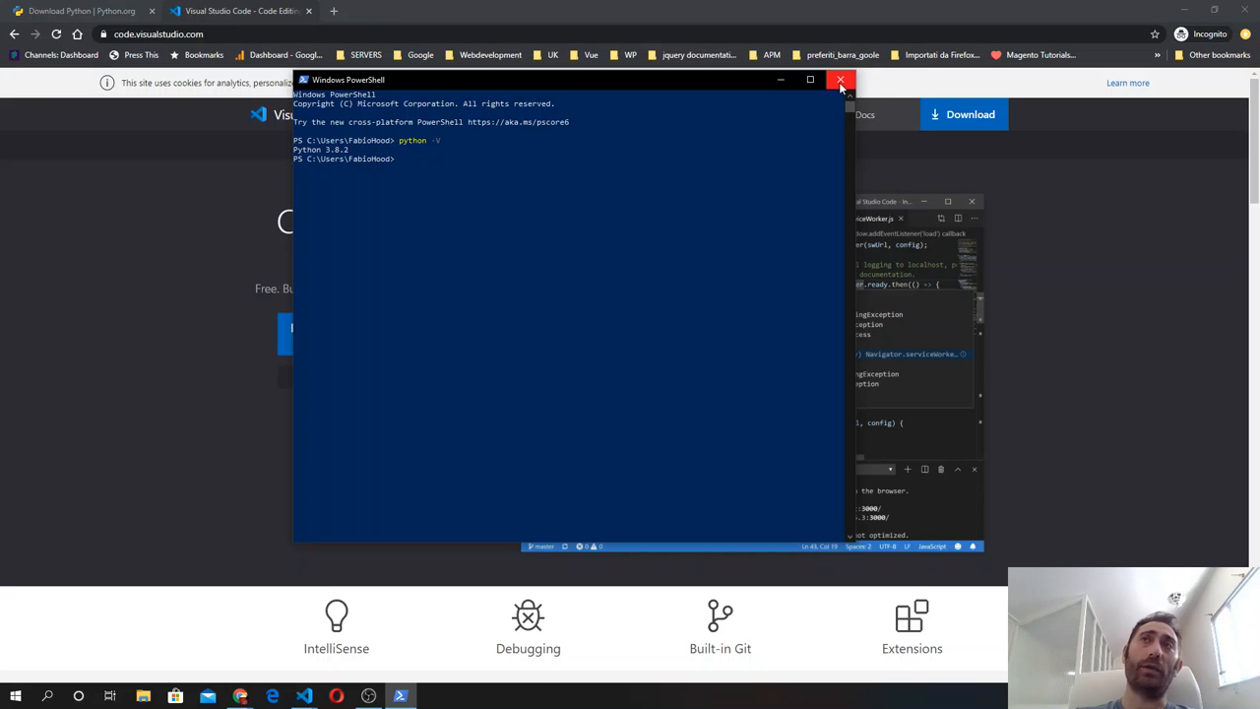
Close PowerShell and use VS Code's terminal in the Python_crash_course_en project
{"action": "left_click", "coordinate": [841, 79]}
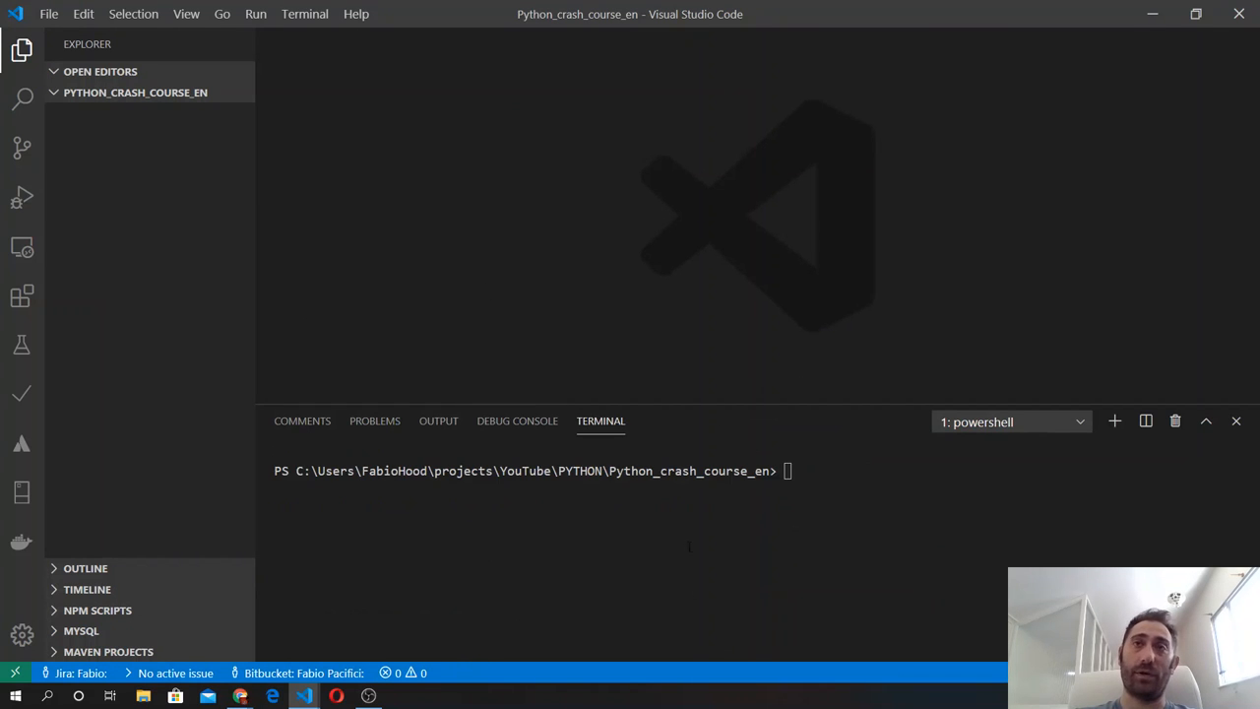
{"action": "left_click", "coordinate": [1011, 421]}
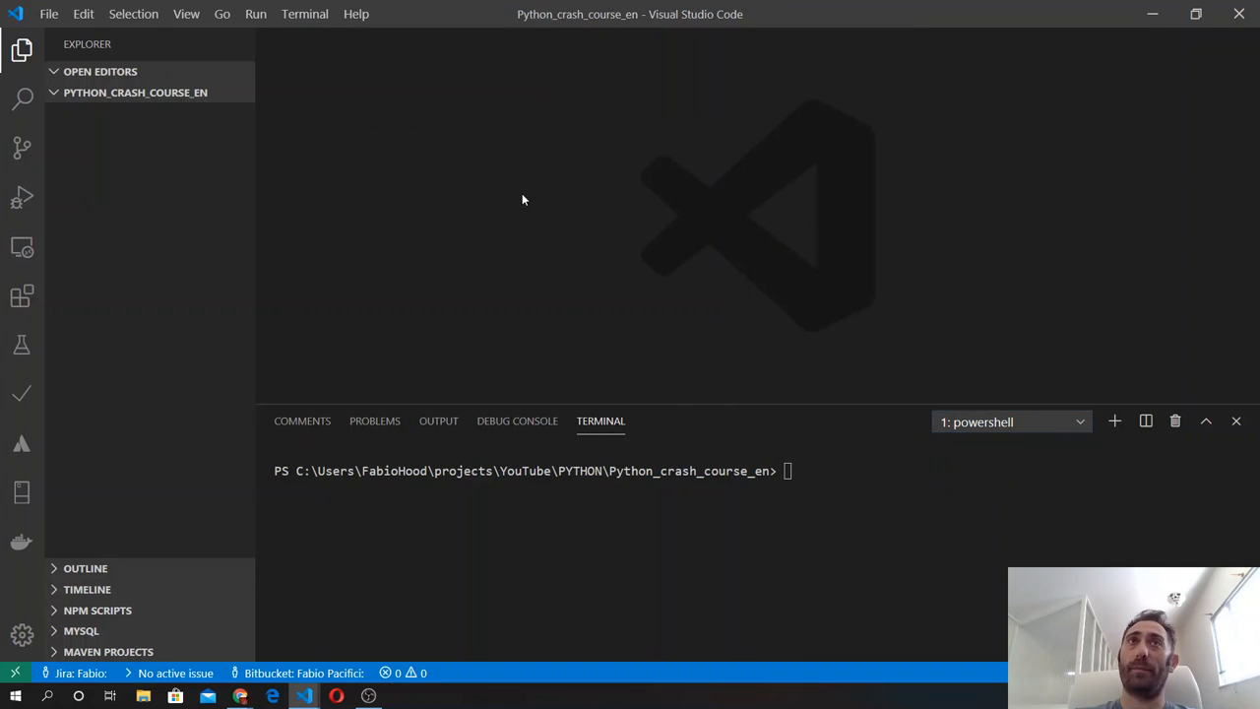
{"action": "mouse_move", "coordinate": [1115, 421]}
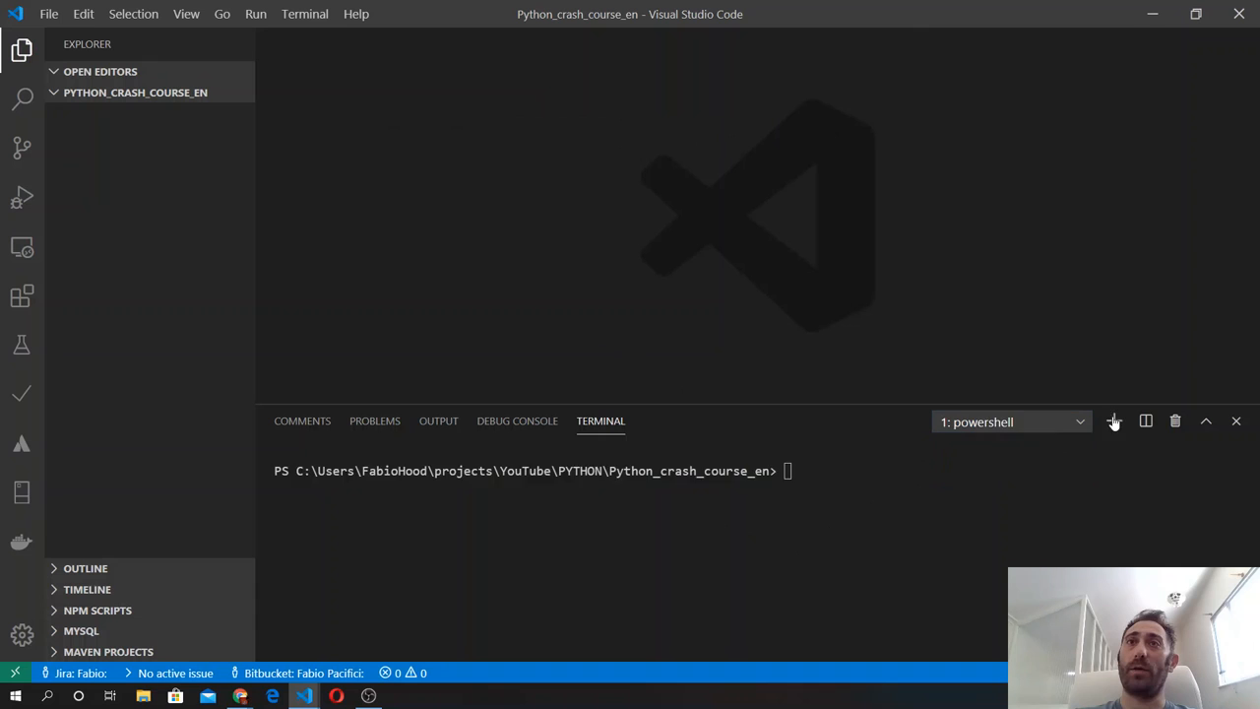
Add a bash WSL terminal and run 'python -V', showing Python 2.7.17
{"action": "left_click", "coordinate": [1114, 421]}
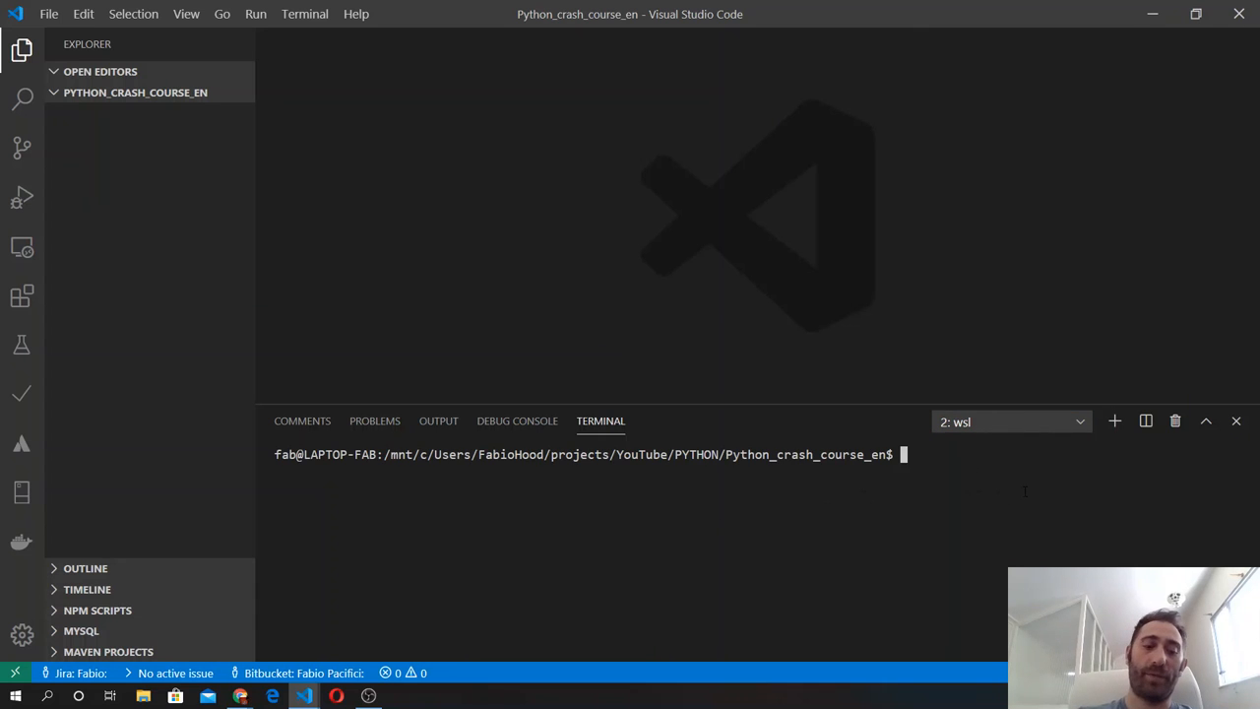
{"action": "type", "text": "bash"}
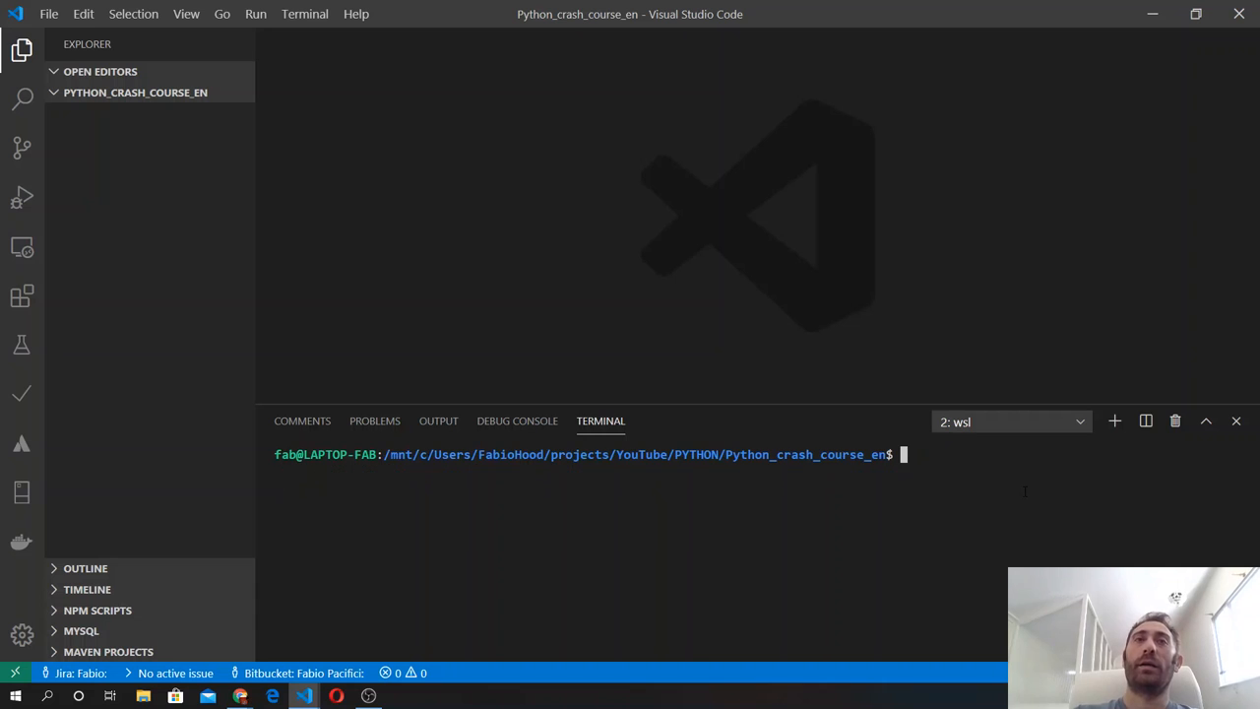
{"action": "type", "text": "p"}
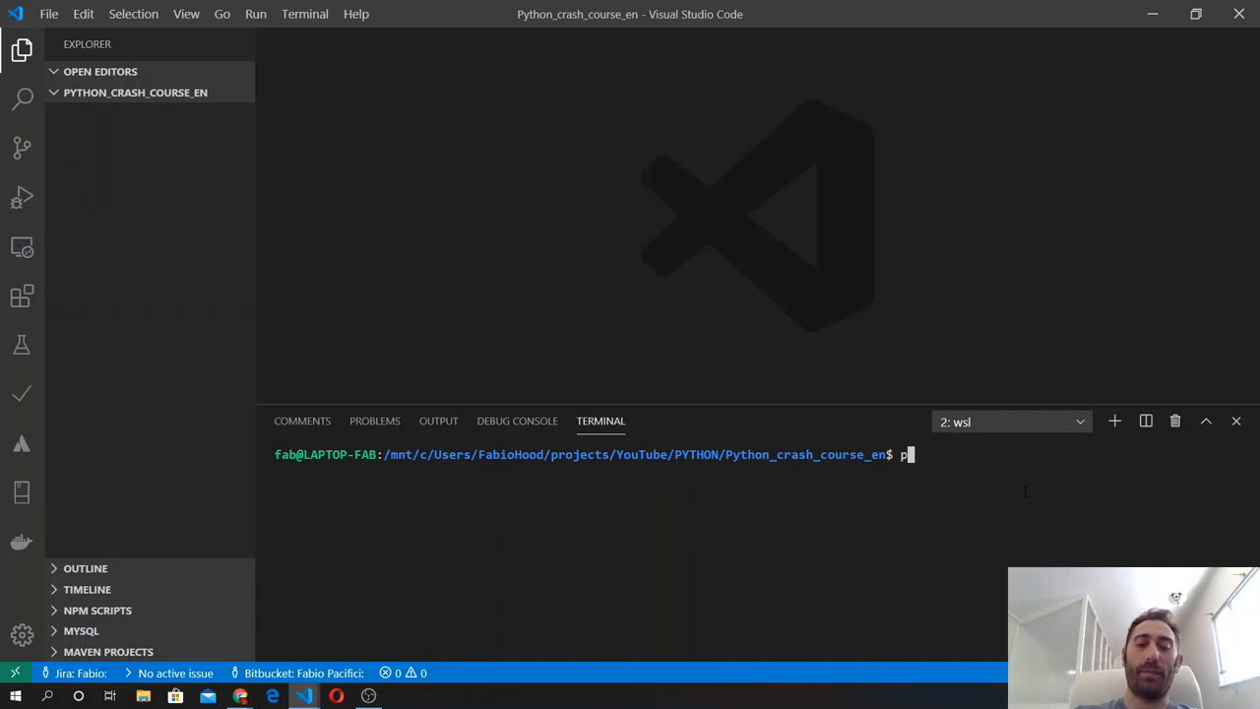
{"action": "type", "text": "ython -V"}
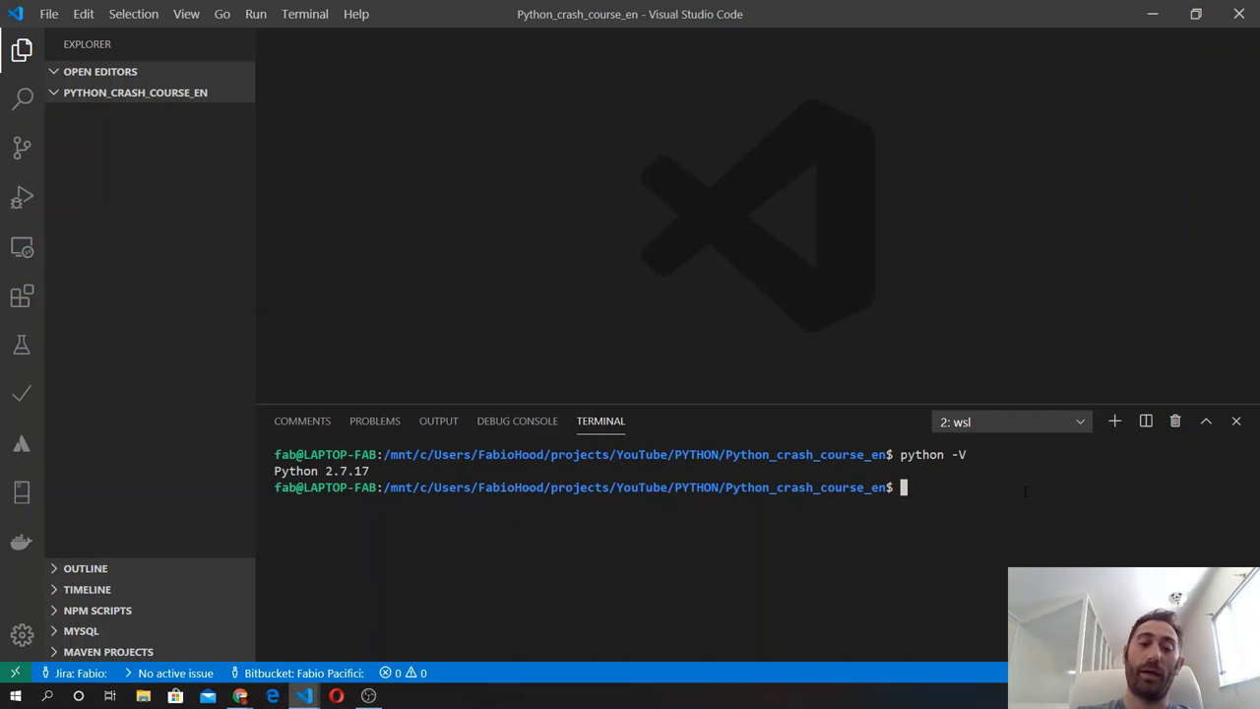
{"action": "type", "text": "p"}
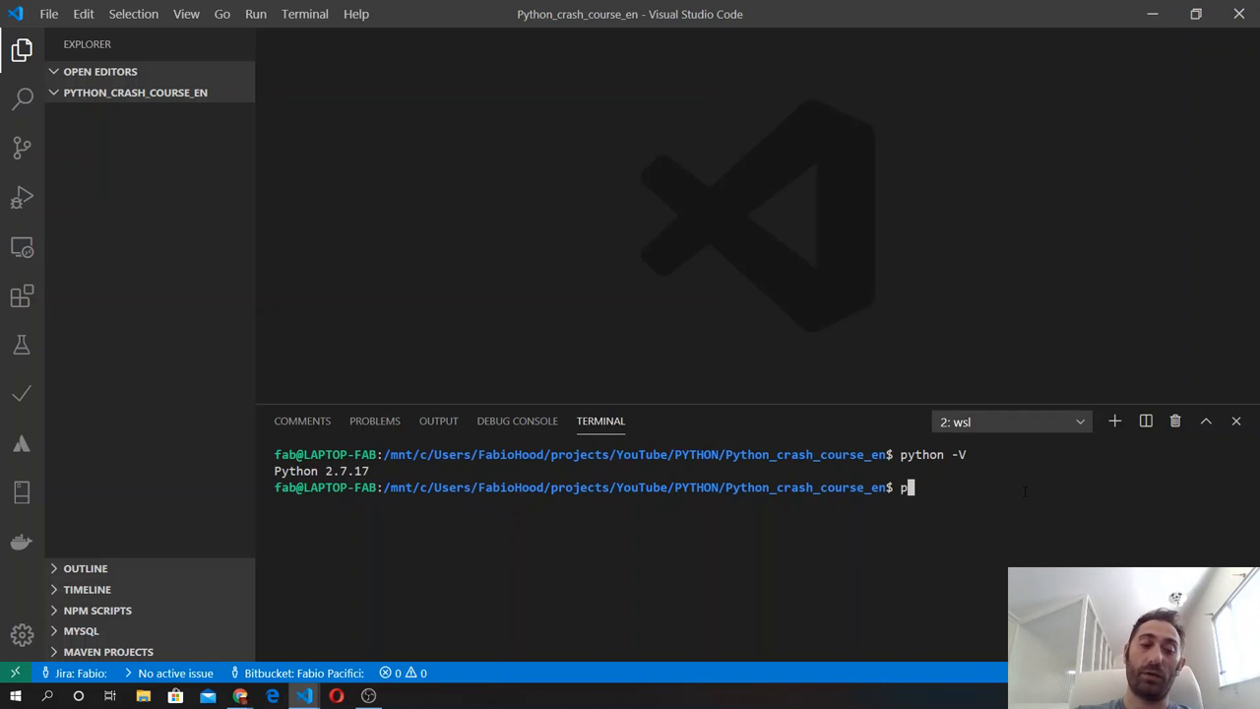
{"action": "type", "text": "ytho"}
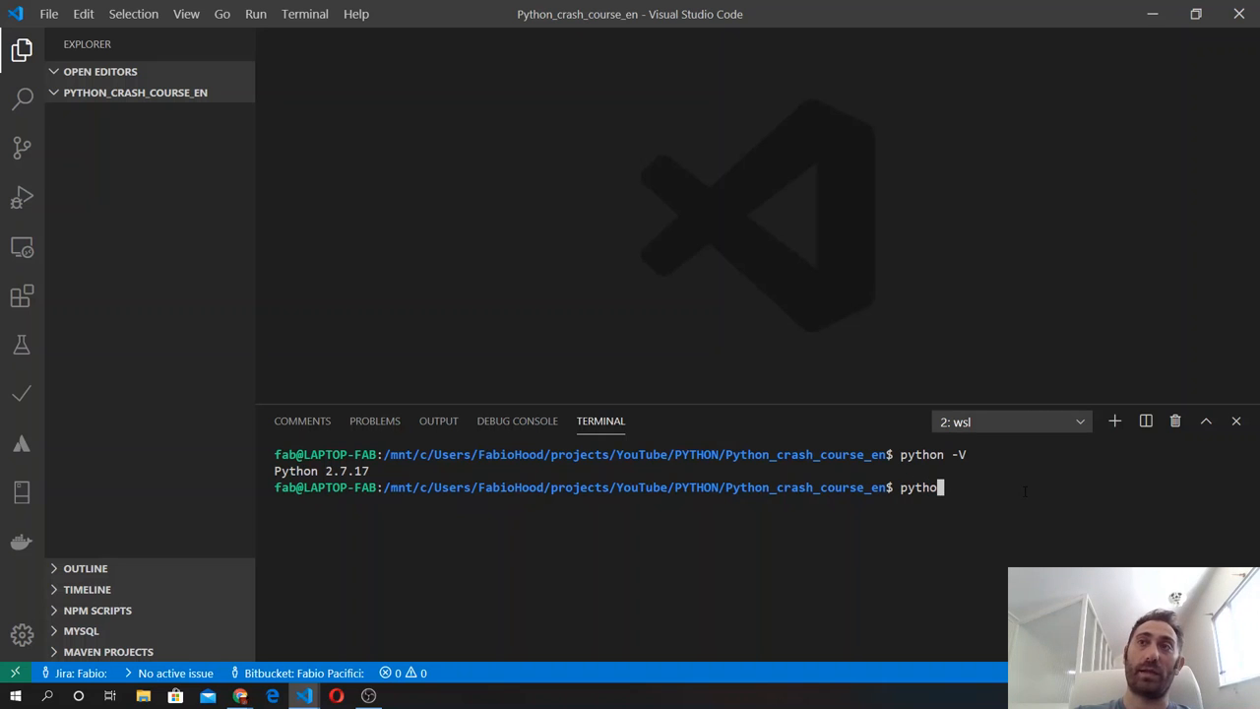
Run python3 to confirm Python 3.6.9, quit() the interpreter, then type 'python3 - V'
{"action": "type", "text": "3 - V"}
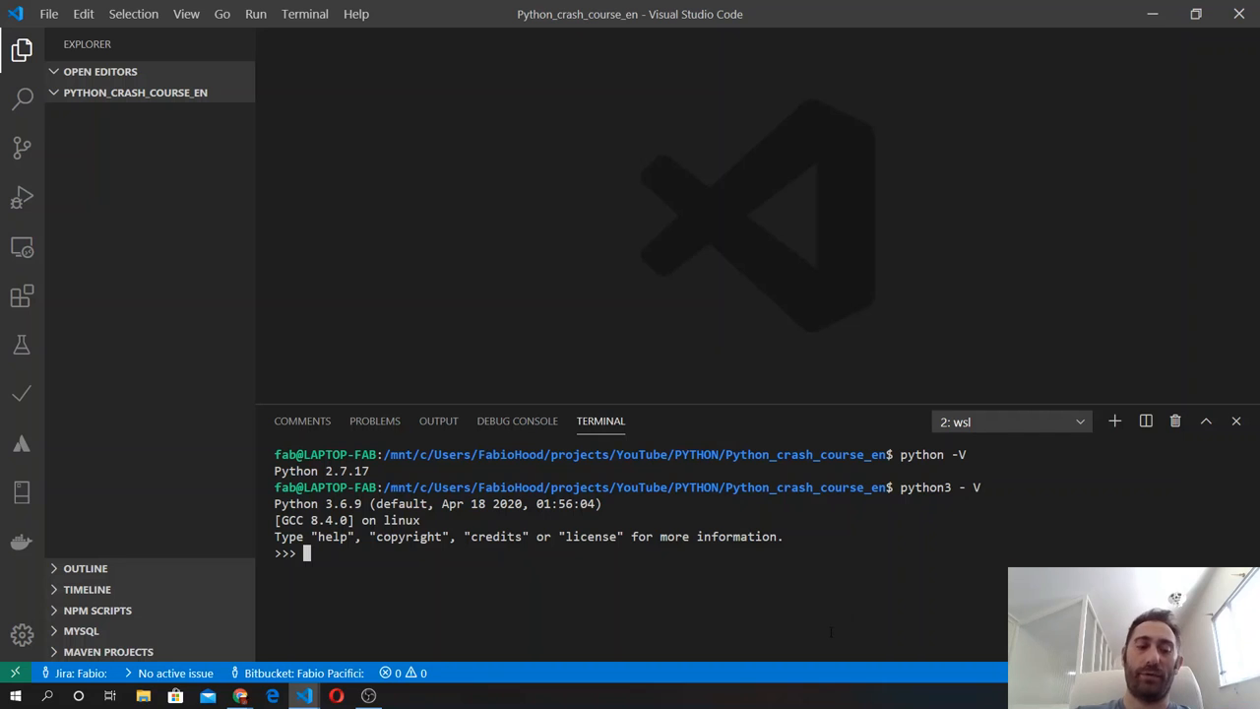
{"action": "type", "text": "qutr"}
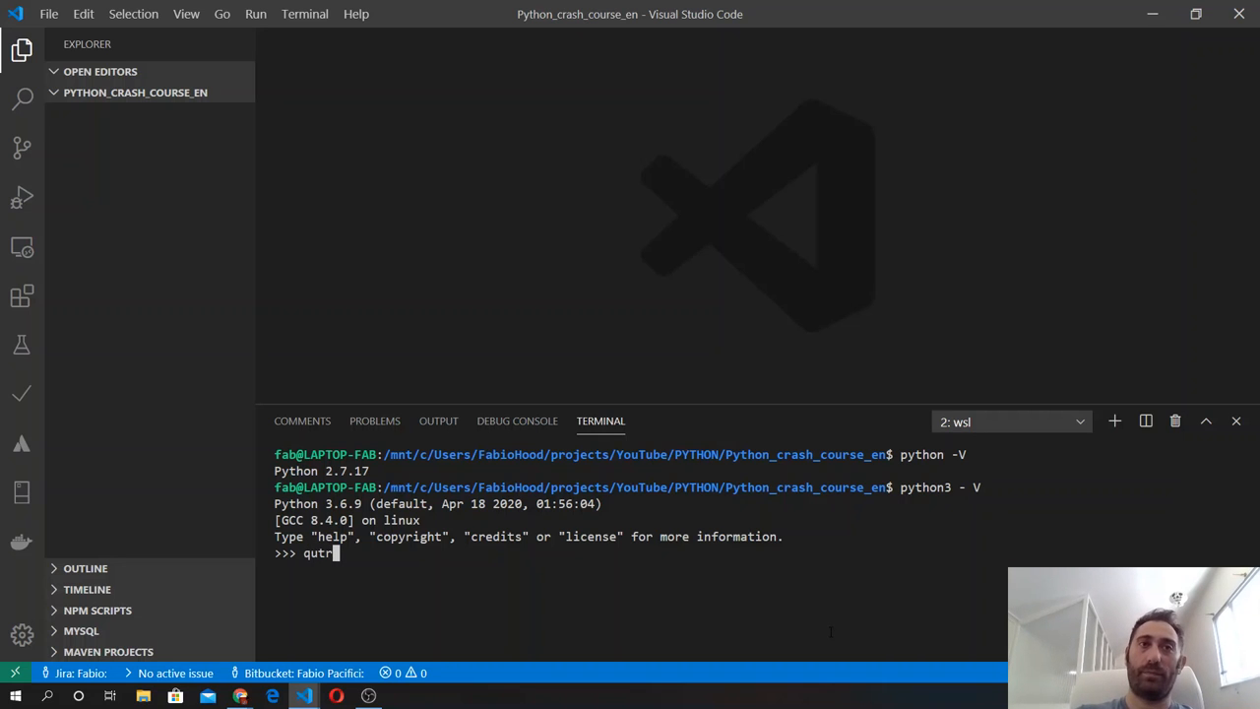
{"action": "type", "text": "quit("}
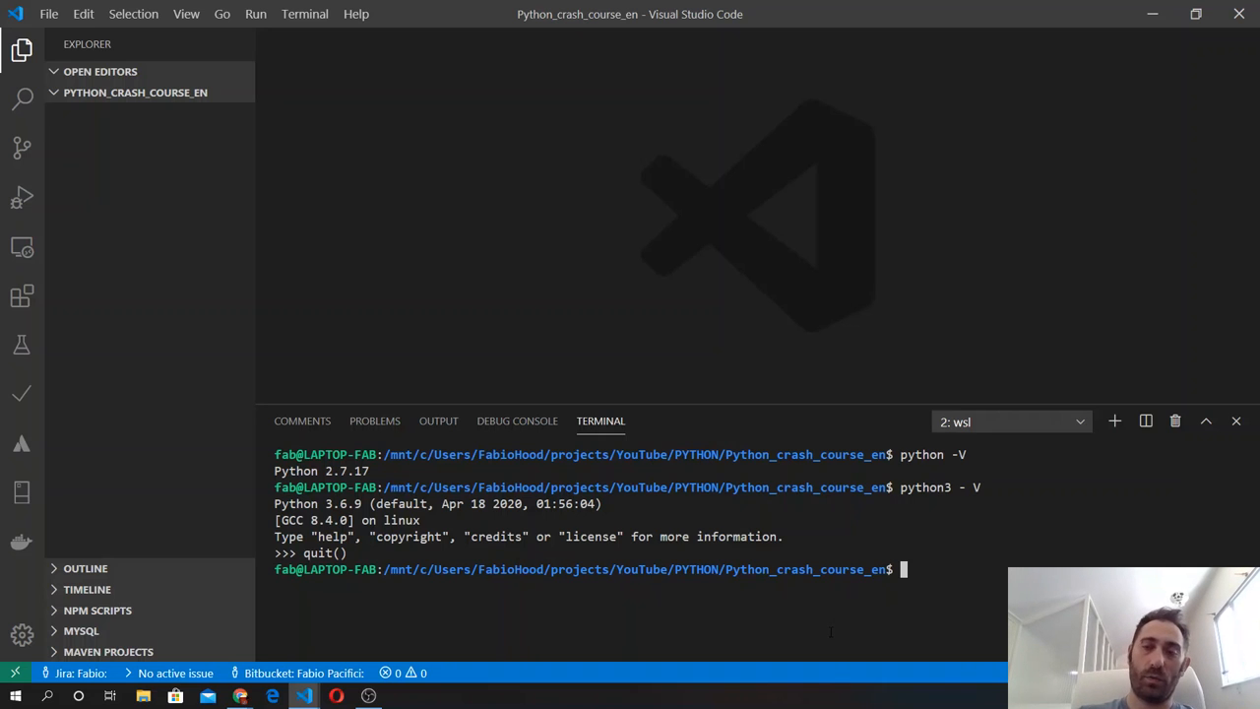
{"action": "type", "text": "python3 - V"}
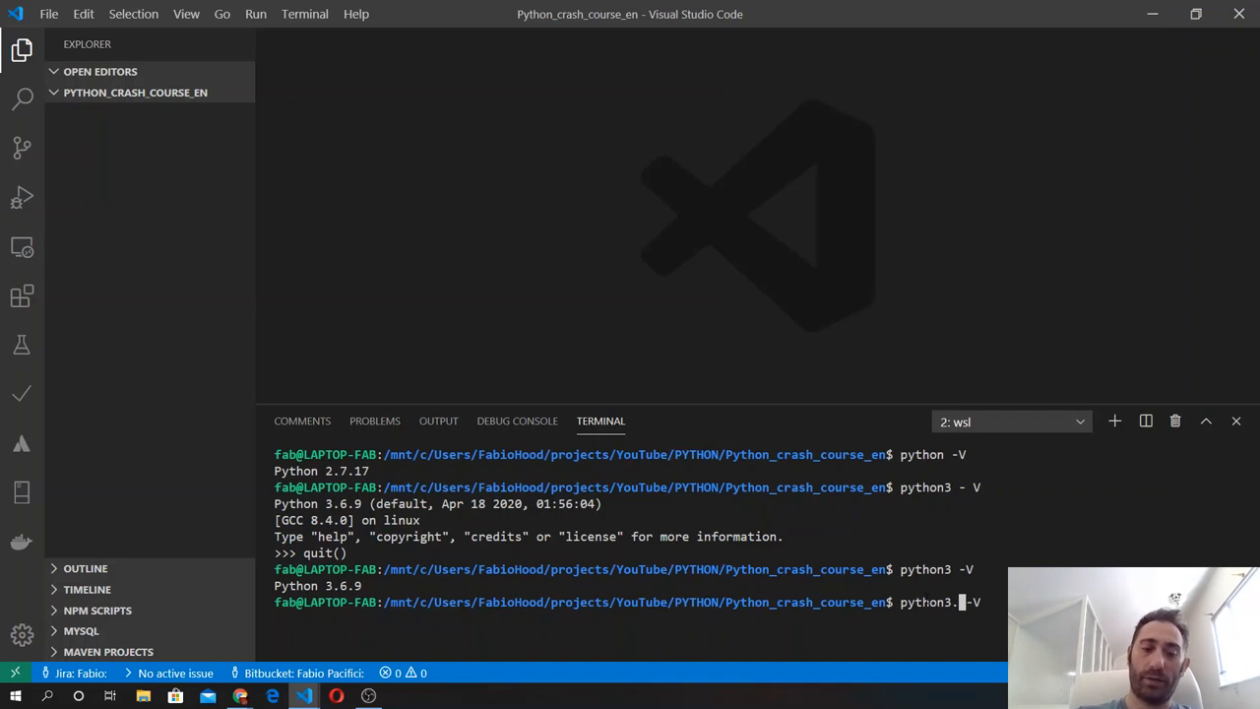
Check python3.8 (not found) and python3.7 (3.7.5), then start typing sudo
{"action": "type", "text": "8"}
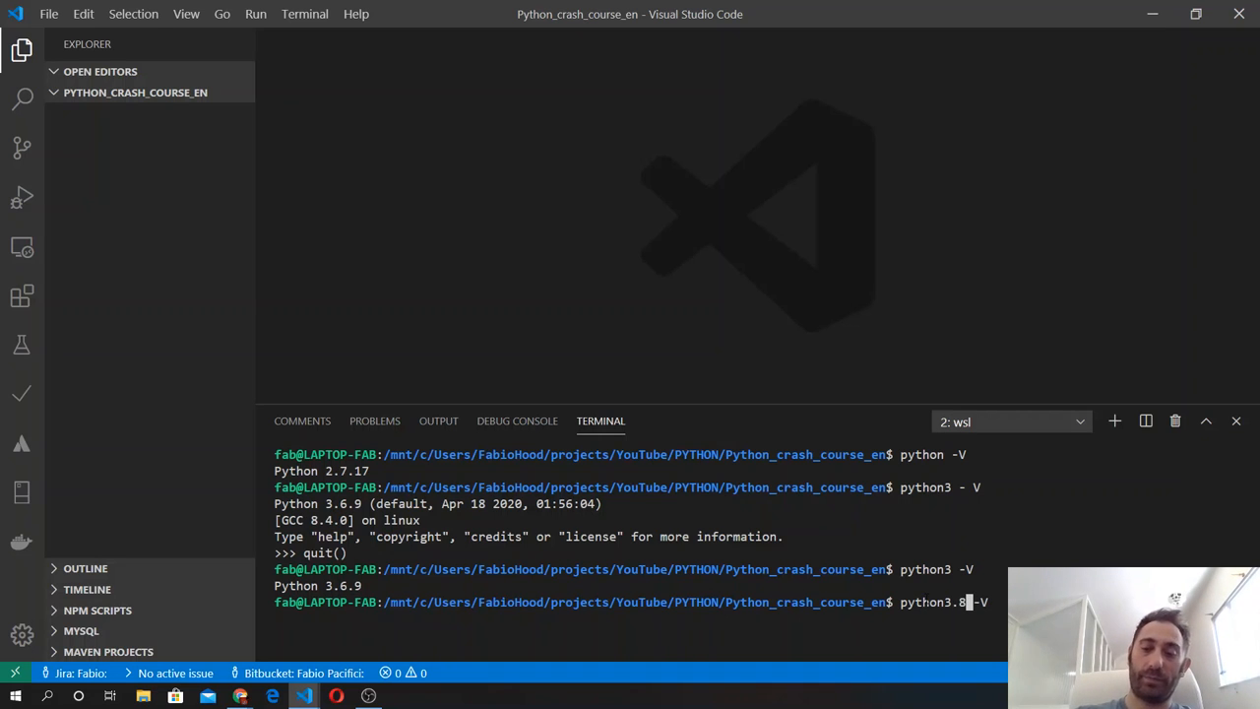
{"action": "key", "text": "enter"}
{"action": "type", "text": "python3.7 -V"}
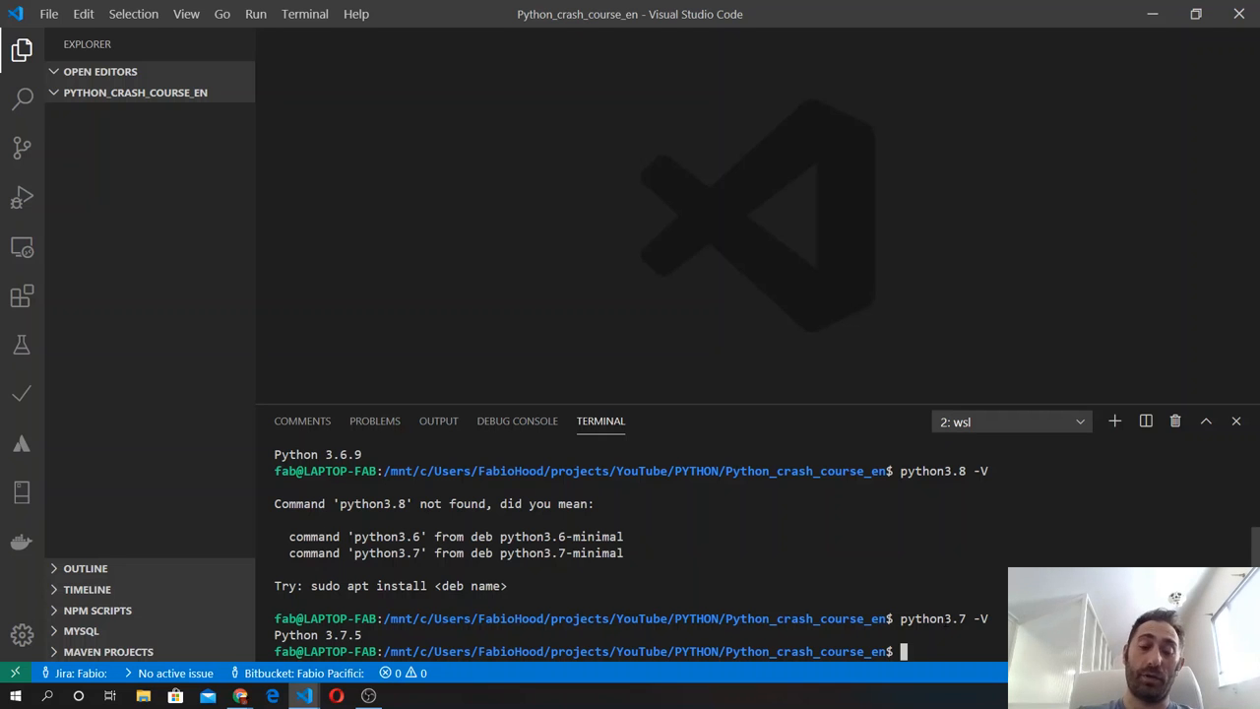
{"action": "type", "text": "sudo apt-"}
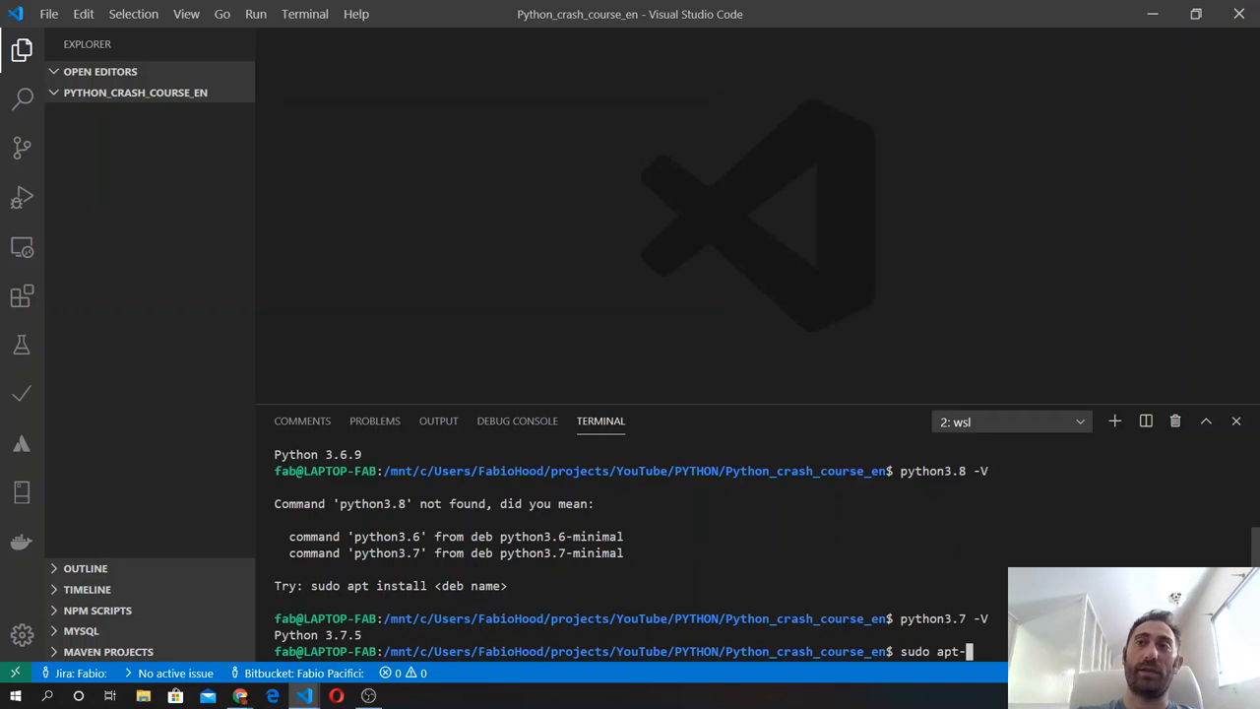
Run 'sudo apt install python3', which reports python3 already newest (3.6.7)
{"action": "type", "text": "install python3"}
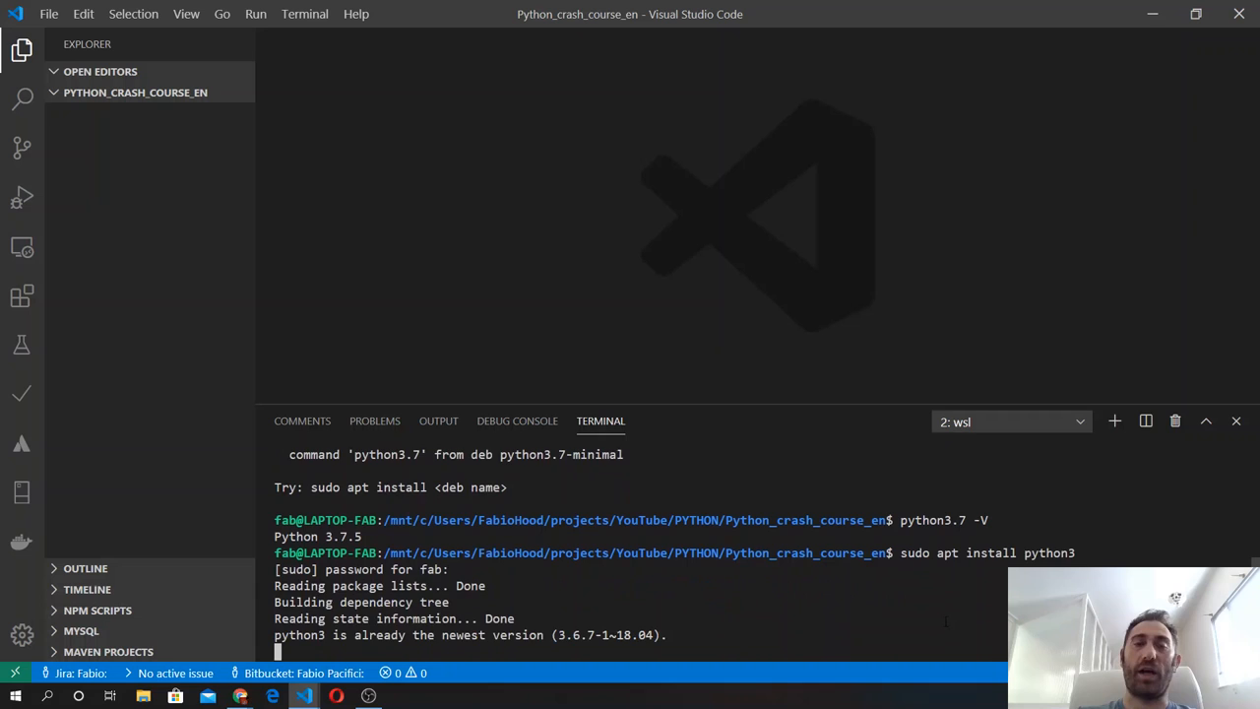
{"action": "key", "text": "Return"}
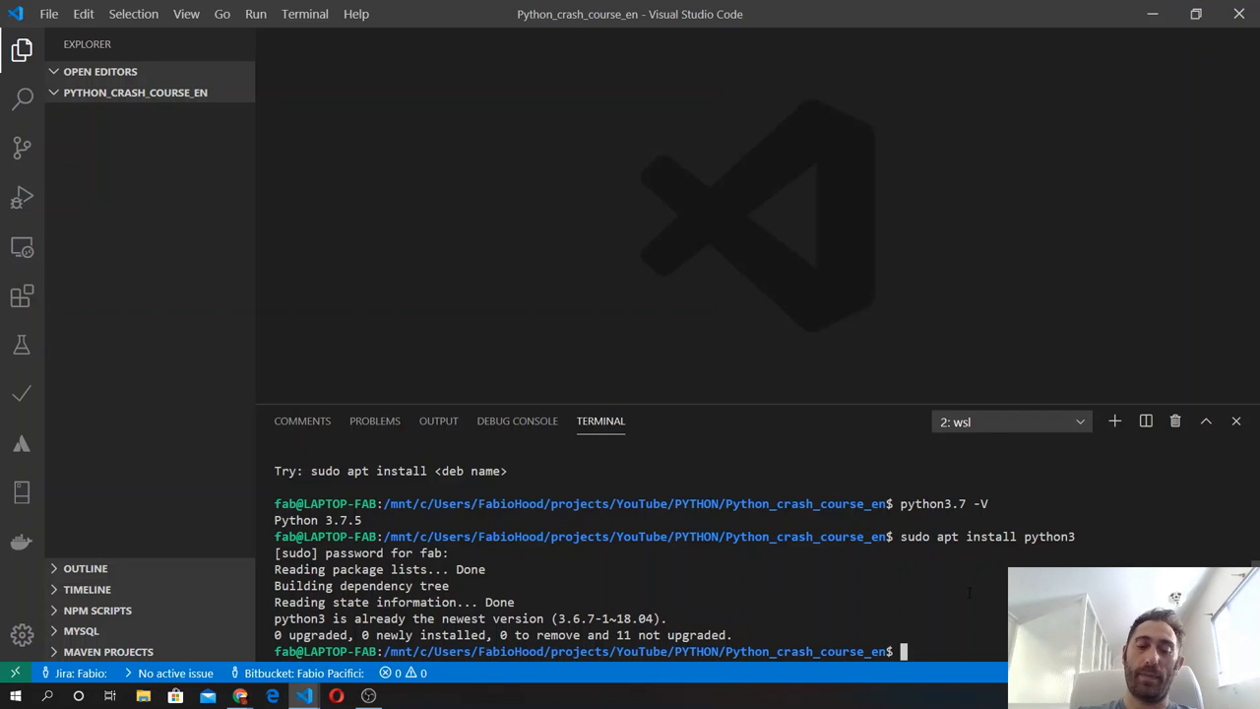
Launch the python3 interpreter (Python 3.6.9) and exit it with quit()
{"action": "type", "text": "python3"}
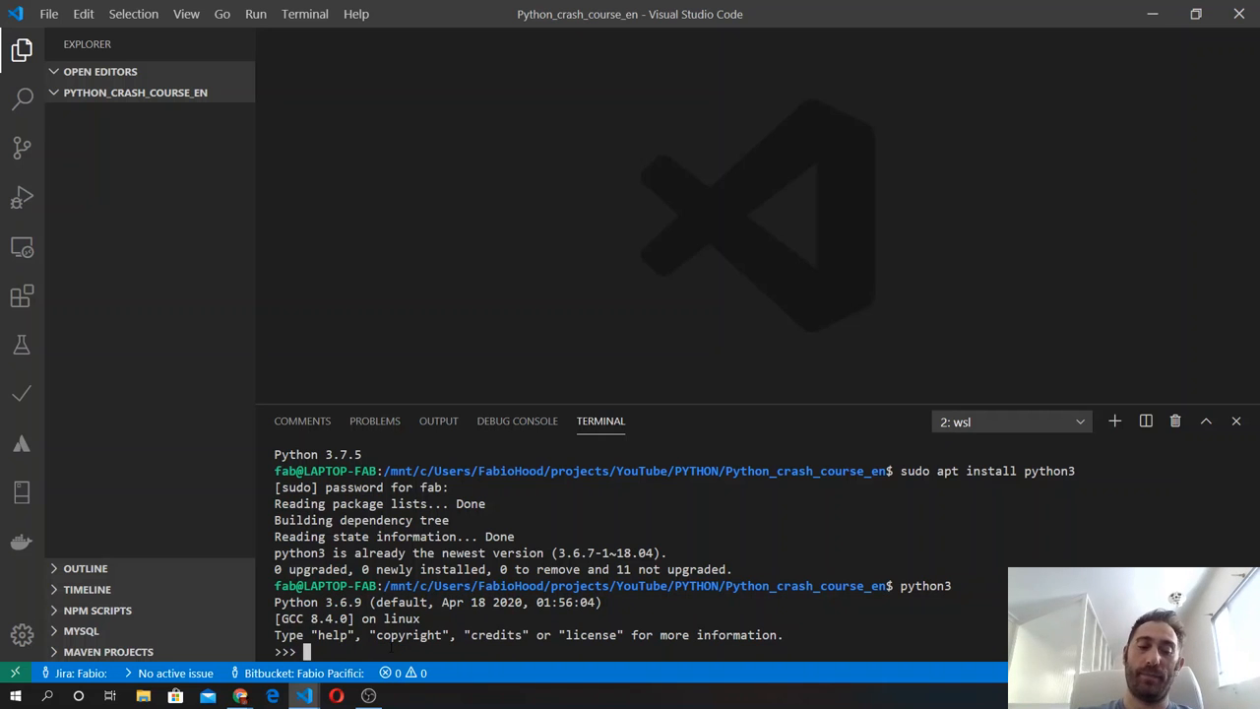
{"action": "type", "text": "quit()"}
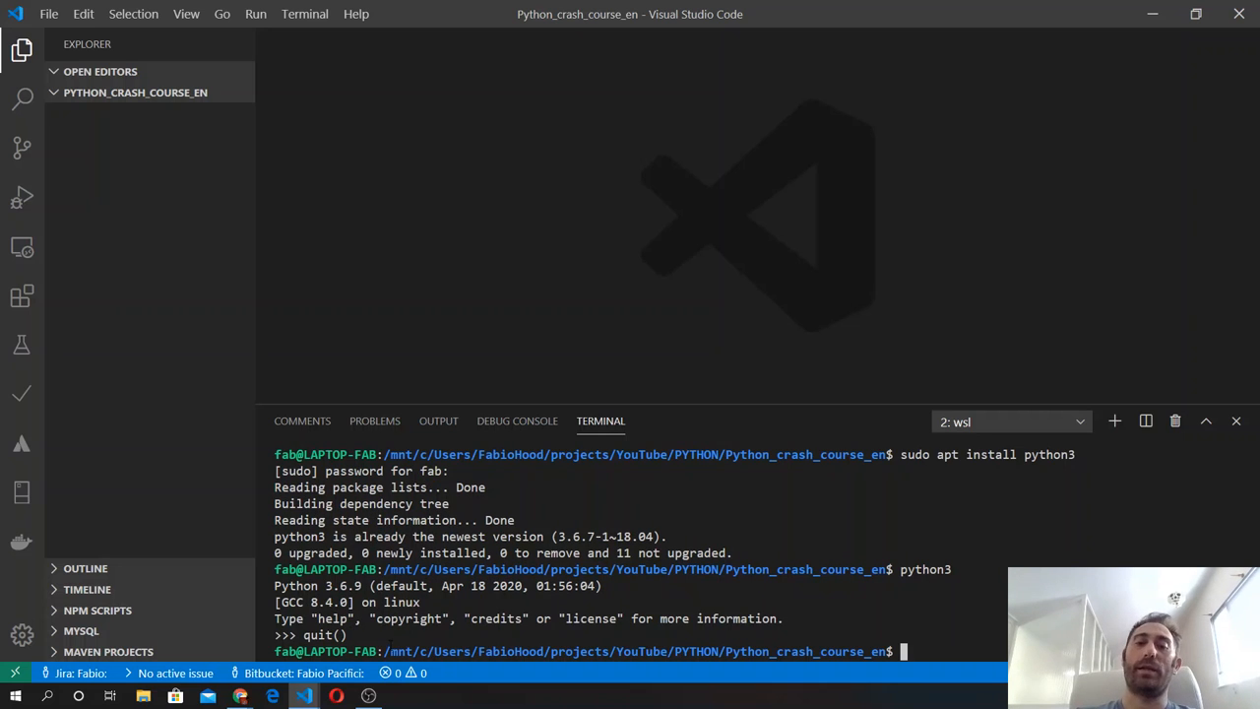
{"action": "mouse_move", "coordinate": [124, 638]}
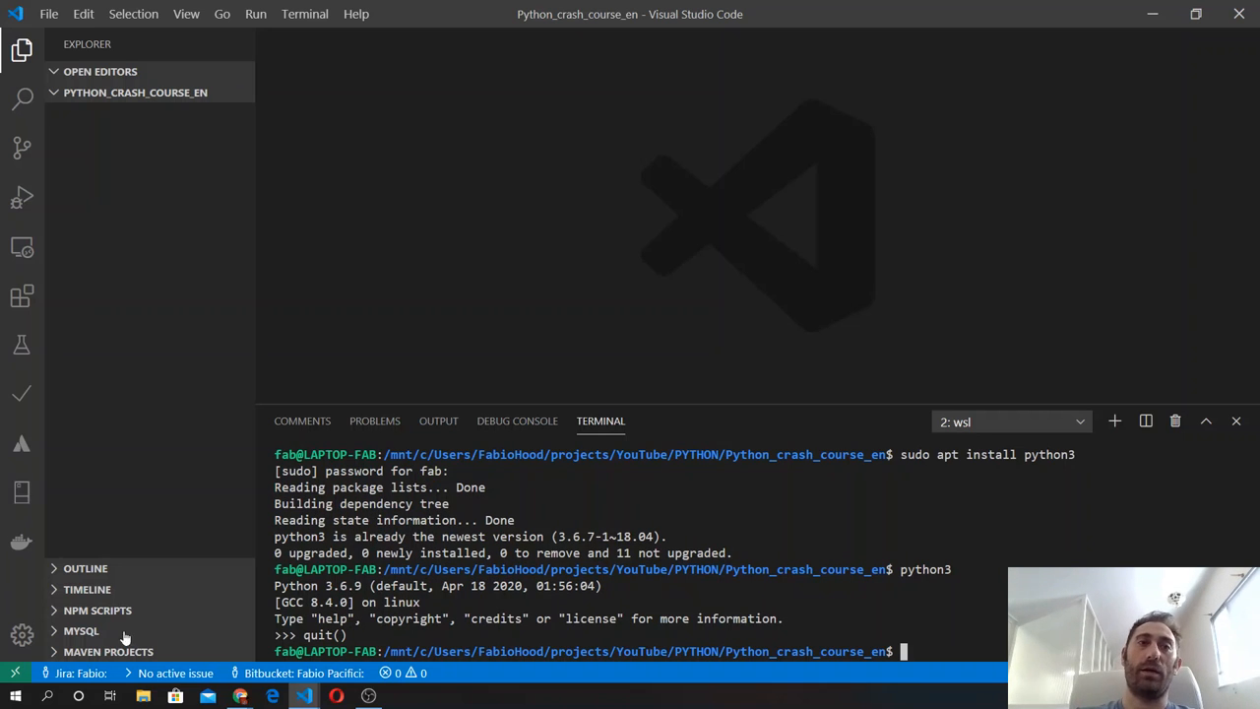
Search Start for 'power' to open PowerShell and type 'thon' to try launching Python
{"action": "left_click", "coordinate": [15, 696]}
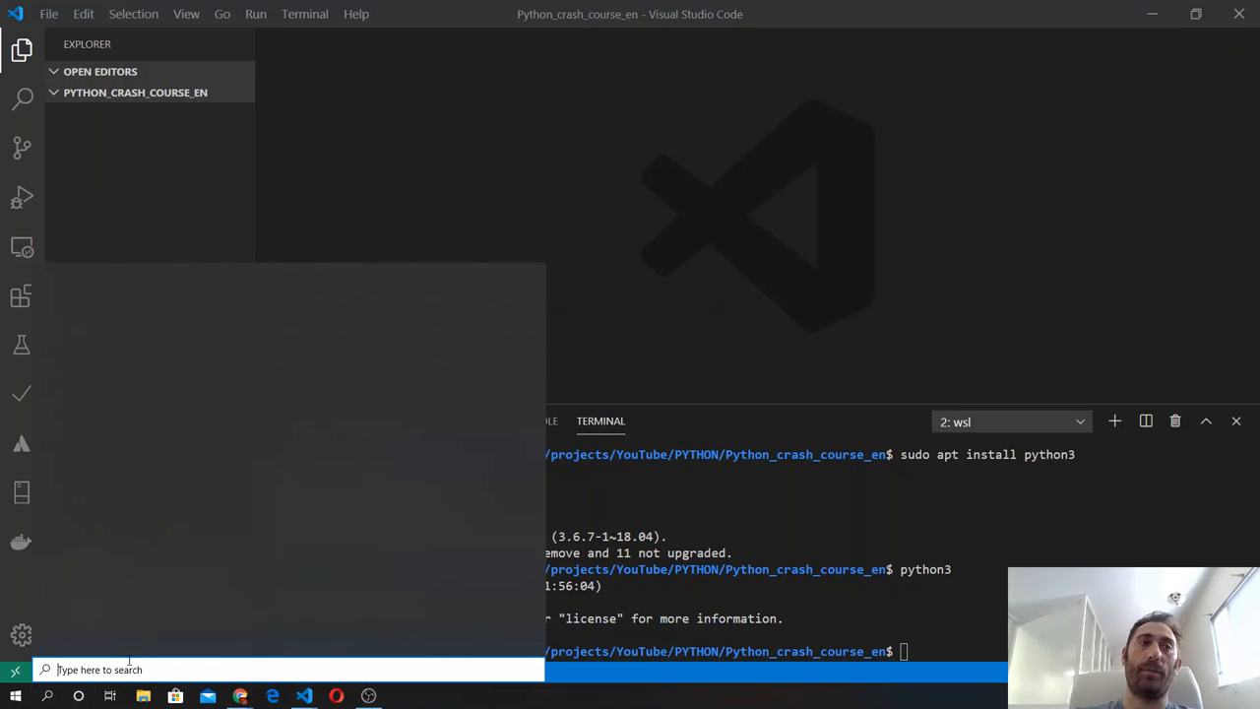
{"action": "type", "text": "power"}
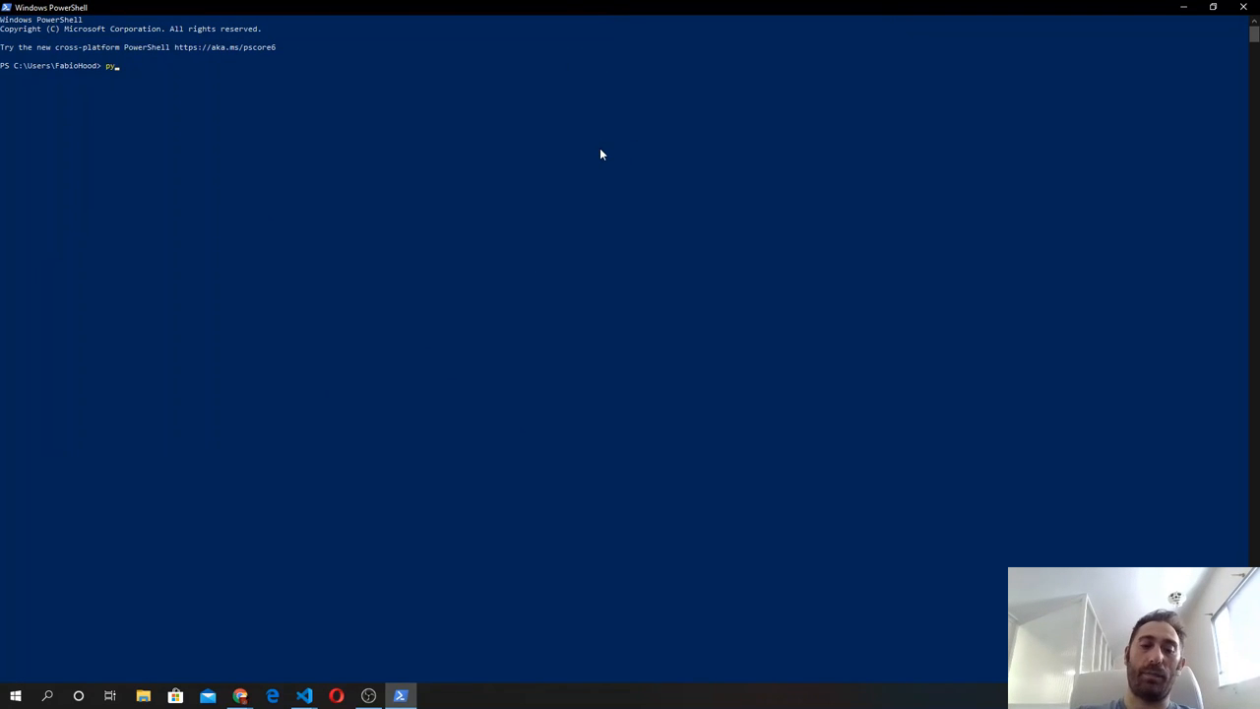
{"action": "type", "text": "thon"}
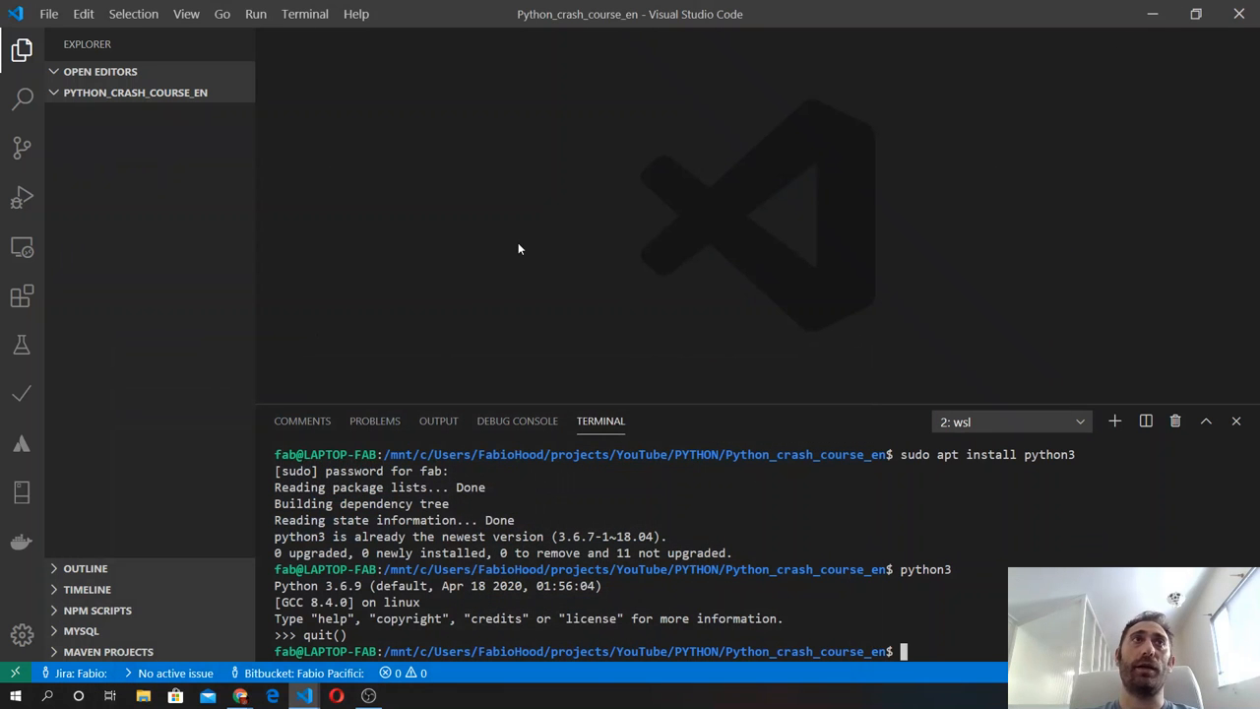
{"action": "mouse_move", "coordinate": [22, 296]}
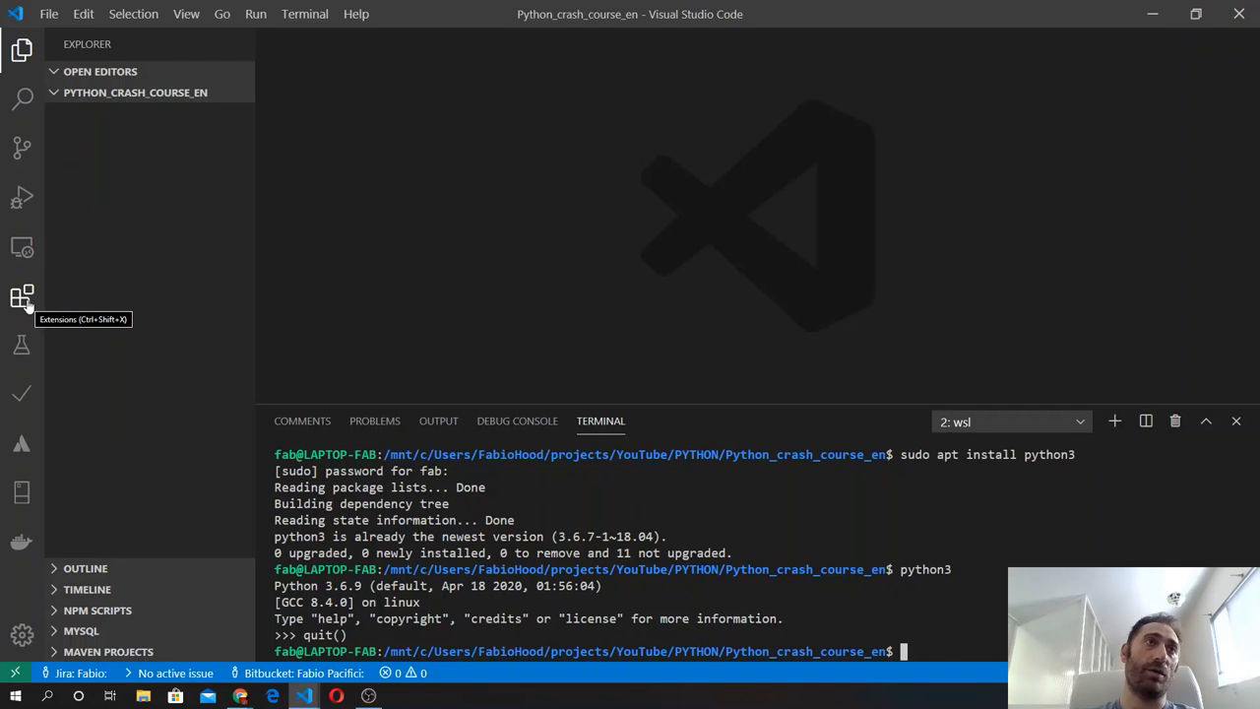
{"action": "mouse_move", "coordinate": [22, 295]}
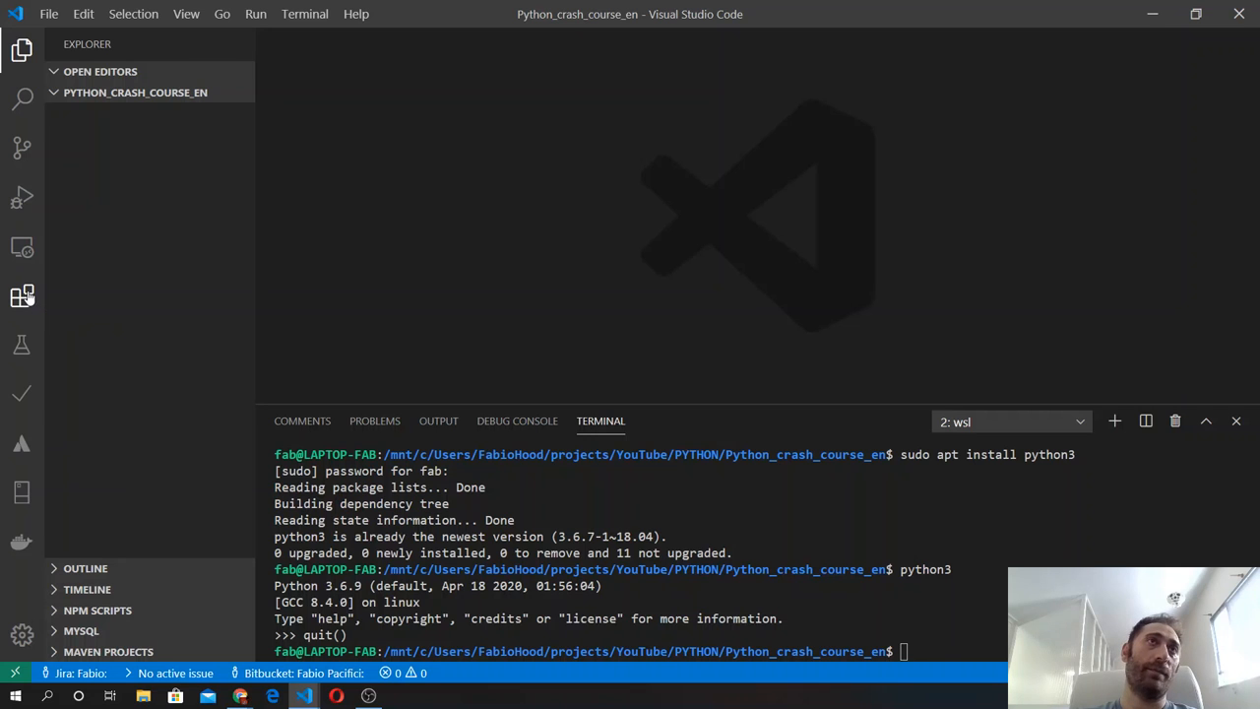
Search Extensions for 'code runner' and view the installed Code Runner extension page
{"action": "left_click", "coordinate": [22, 296]}
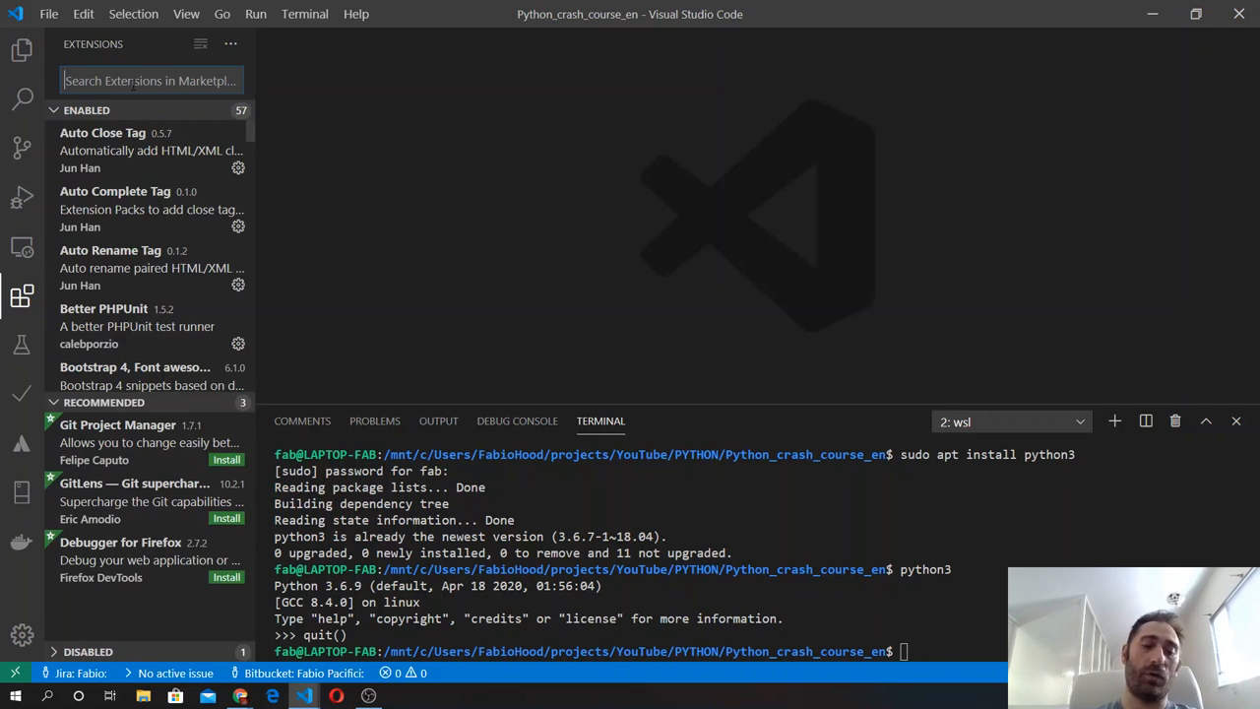
{"action": "type", "text": "code ru"}
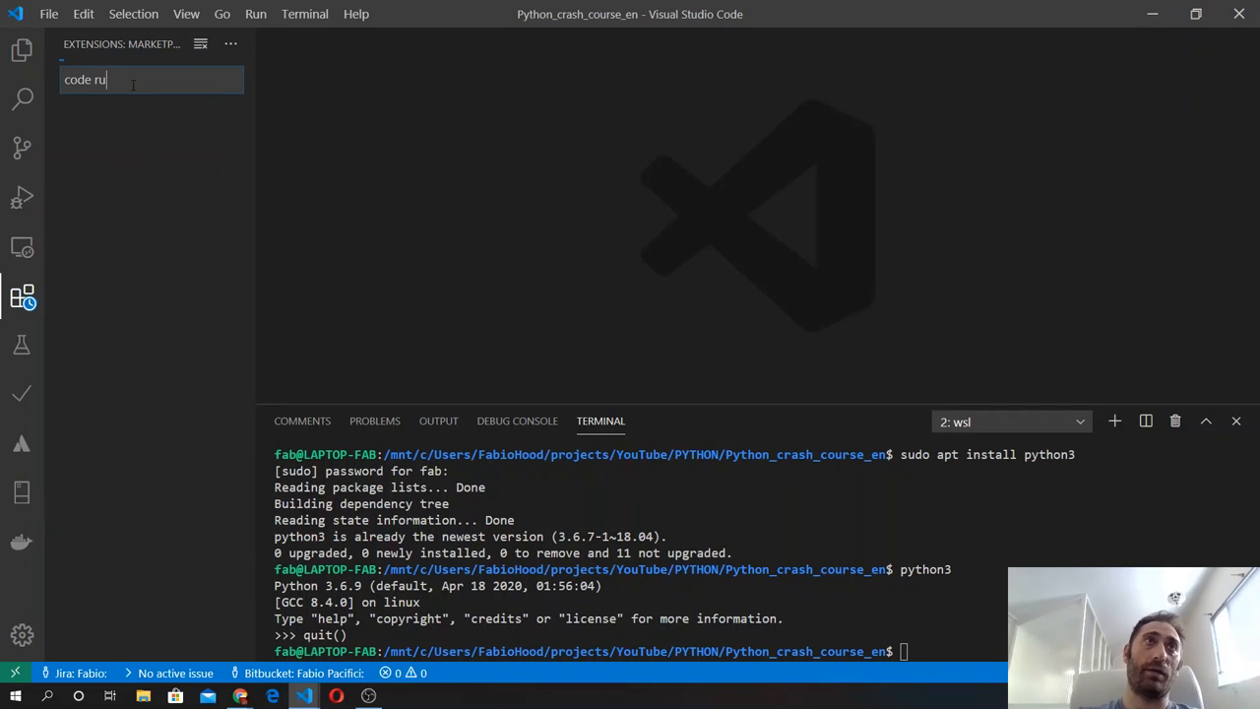
{"action": "type", "text": "nner"}
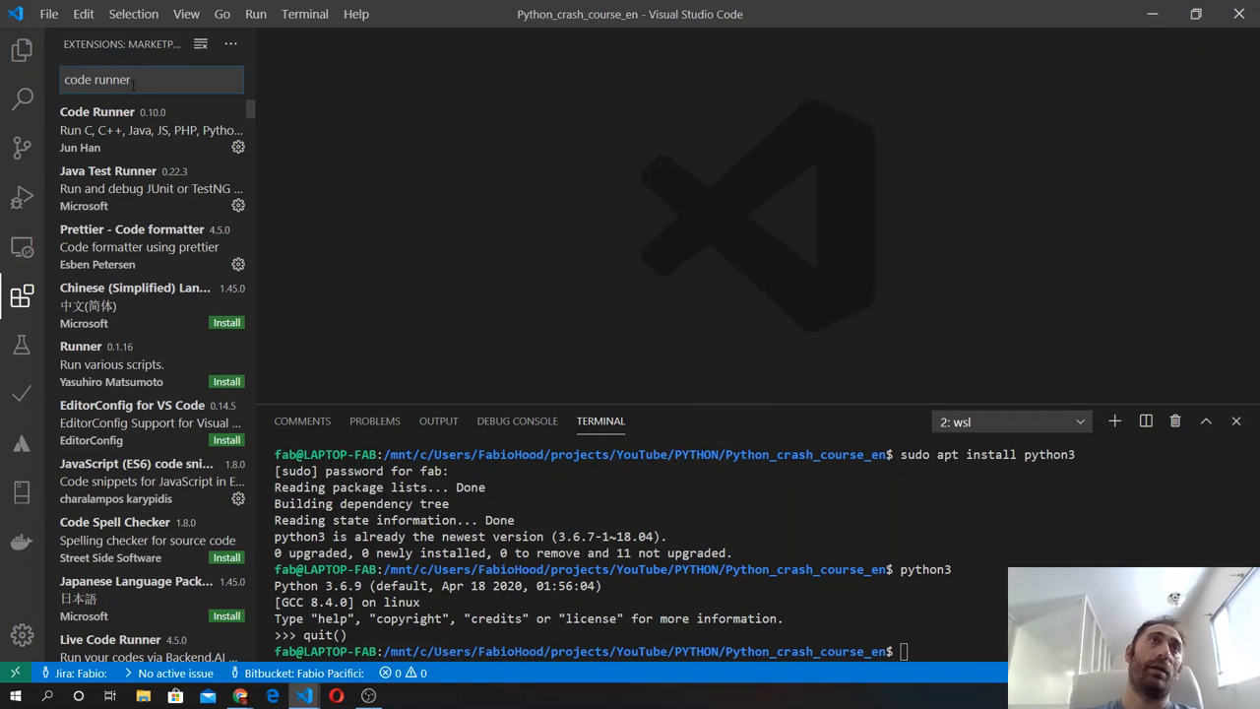
{"action": "left_click", "coordinate": [108, 129]}
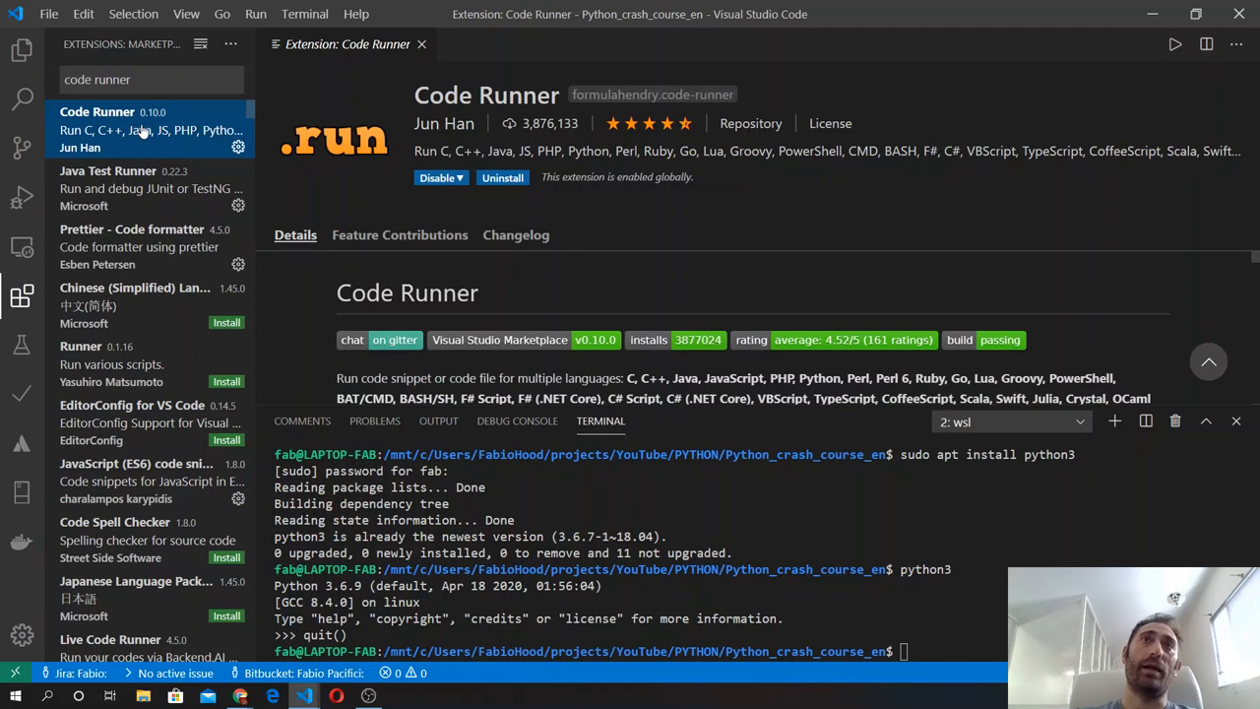
{"action": "mouse_move", "coordinate": [178, 333]}
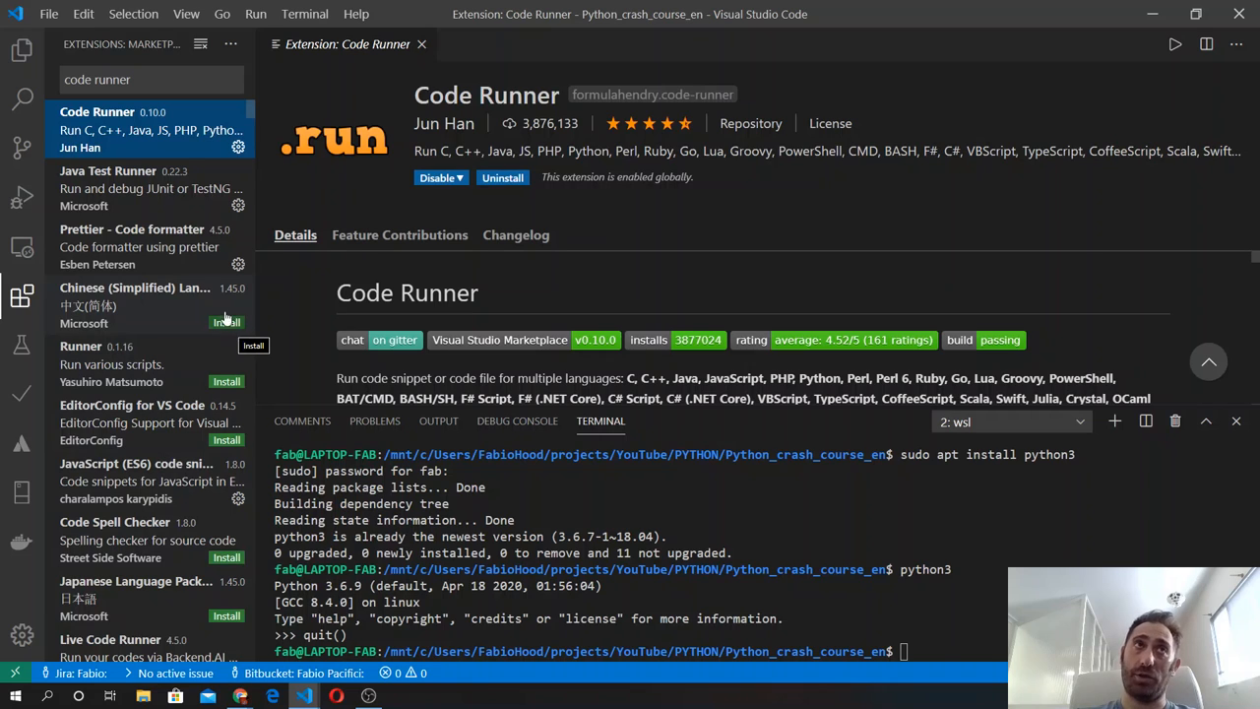
{"action": "mouse_move", "coordinate": [23, 51]}
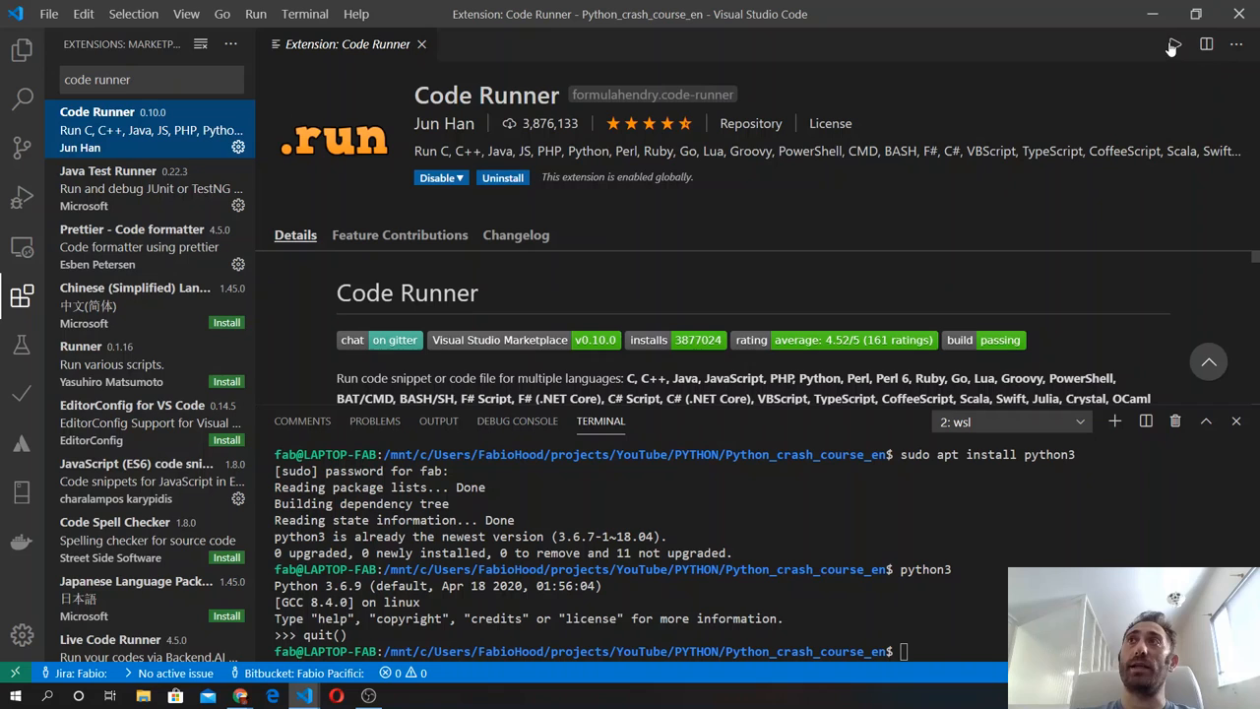
{"action": "mouse_move", "coordinate": [1158, 44]}
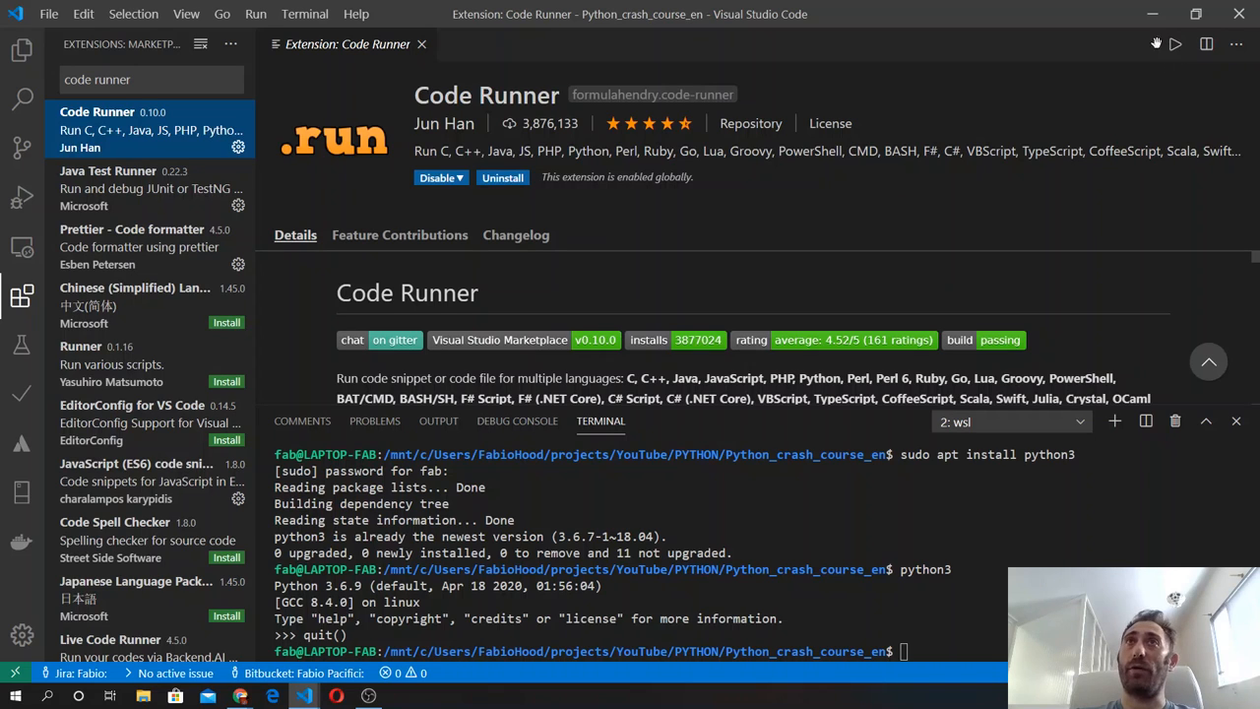
{"action": "mouse_move", "coordinate": [1174, 44]}
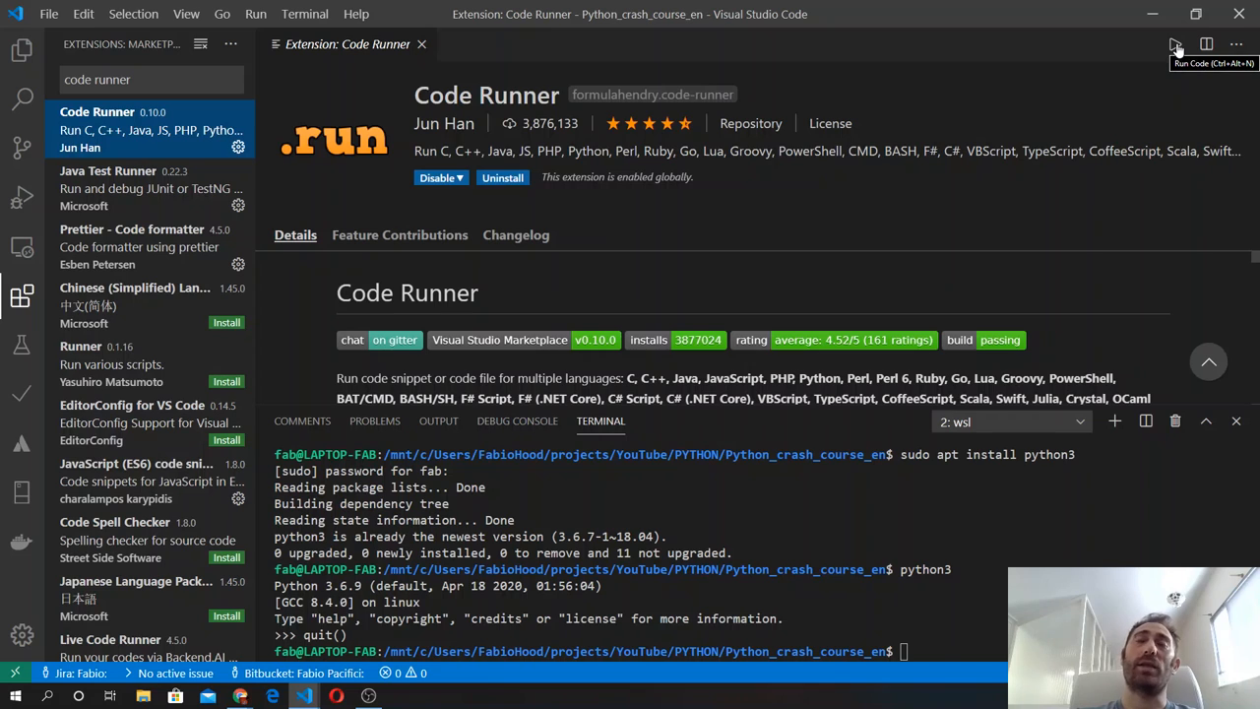
{"action": "mouse_move", "coordinate": [723, 89]}
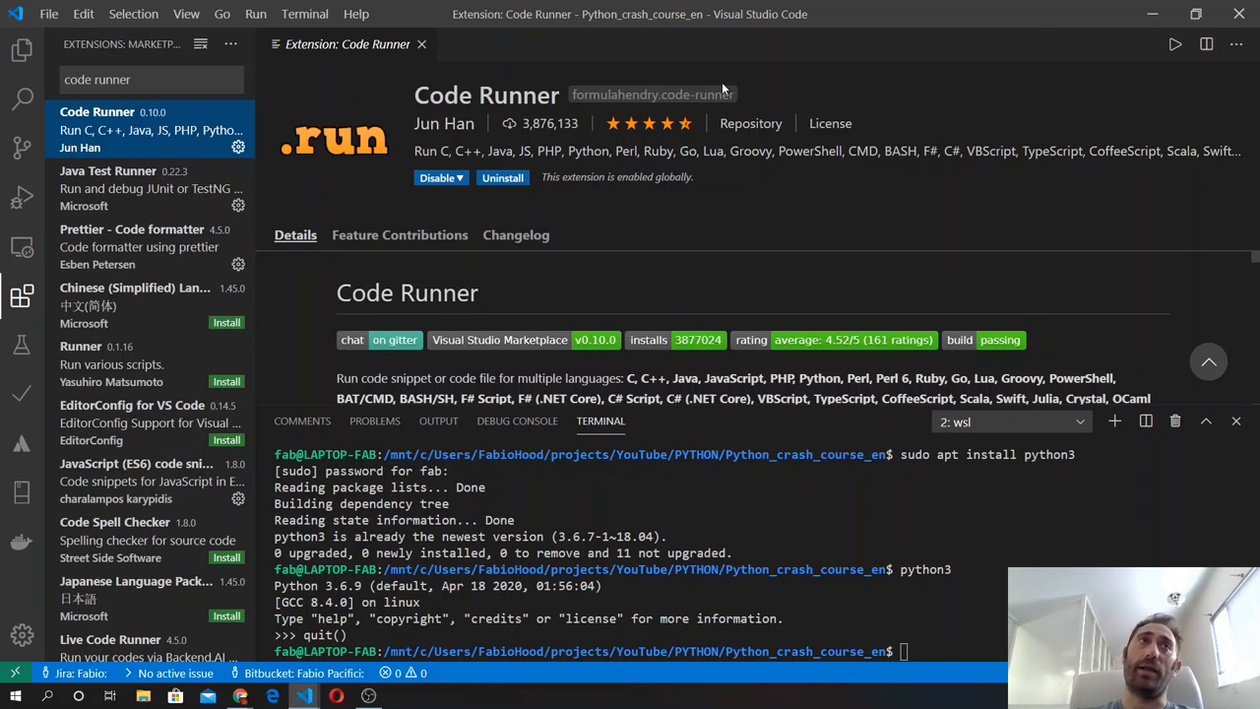
{"action": "mouse_move", "coordinate": [1169, 45]}
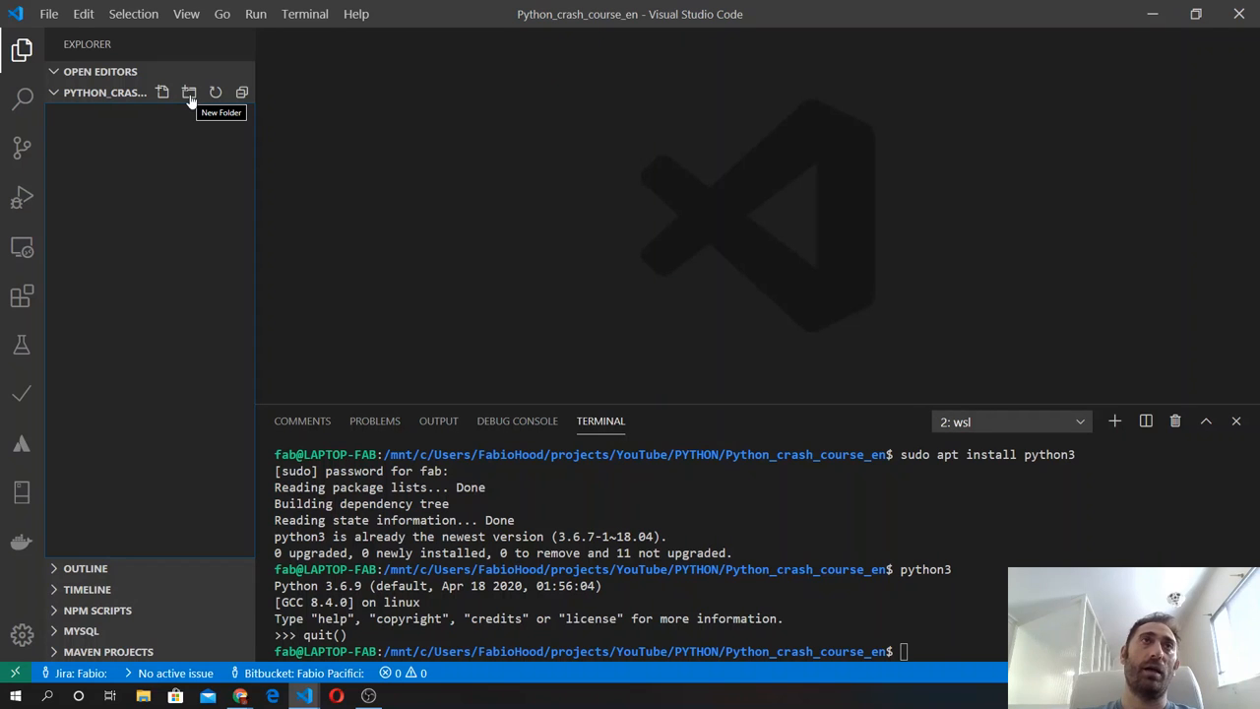
{"action": "mouse_move", "coordinate": [162, 92]}
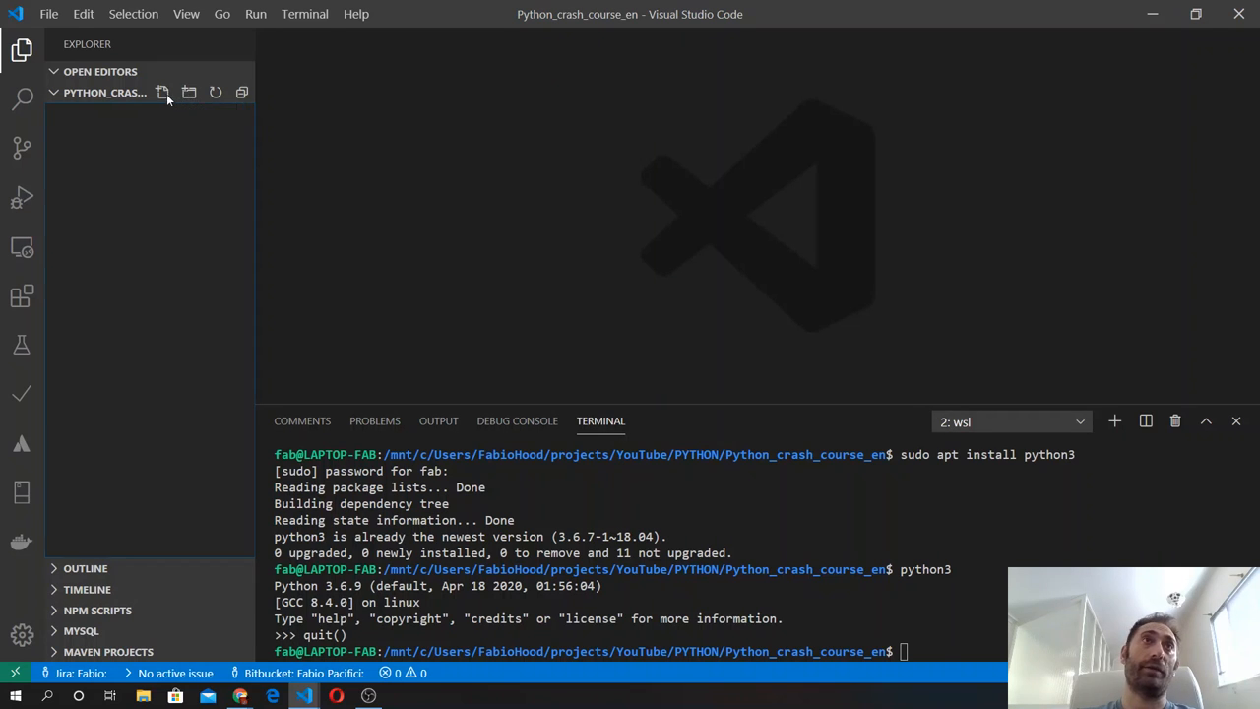
Create a new file in the project folder and name it 'app.py'
{"action": "left_click", "coordinate": [163, 91]}
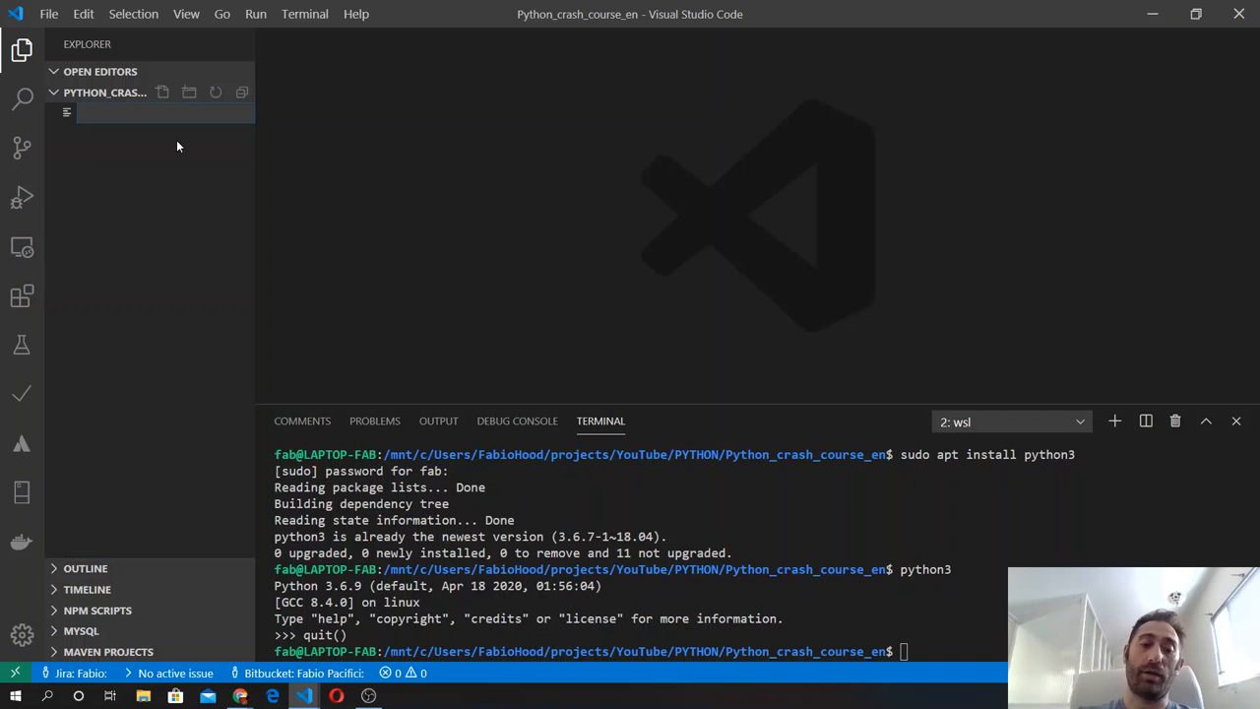
{"action": "type", "text": "app"}
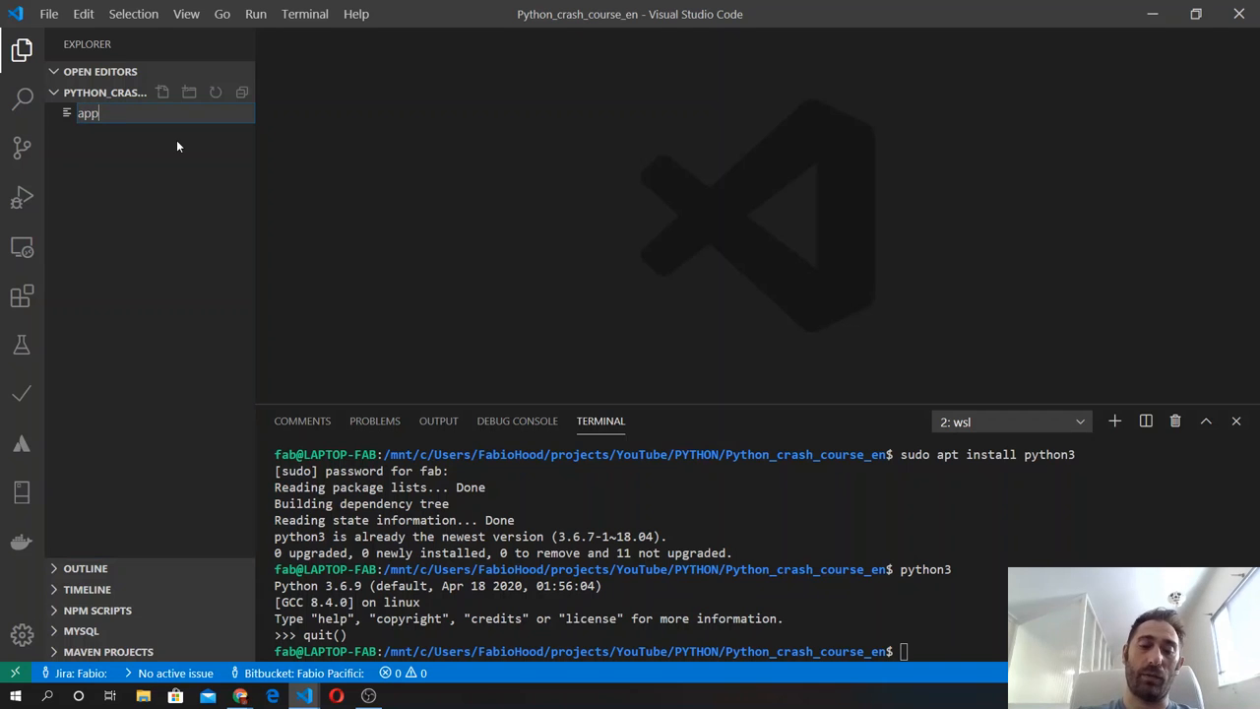
{"action": "type", "text": ".py"}
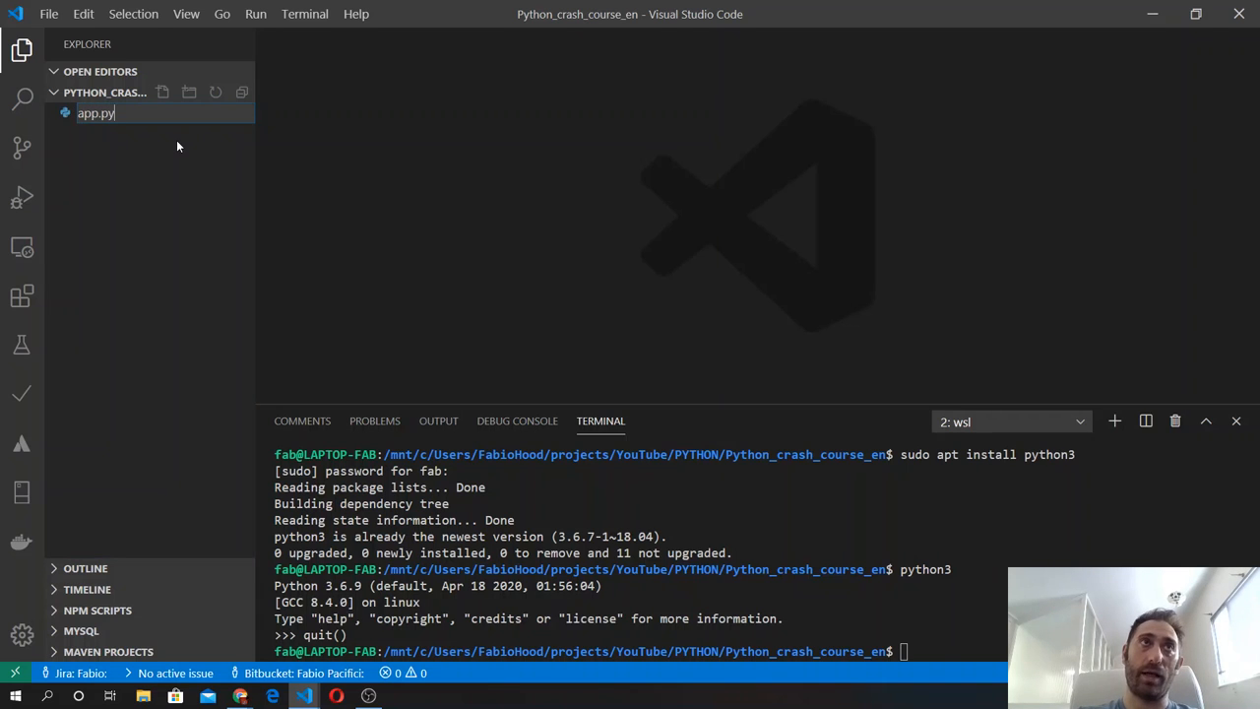